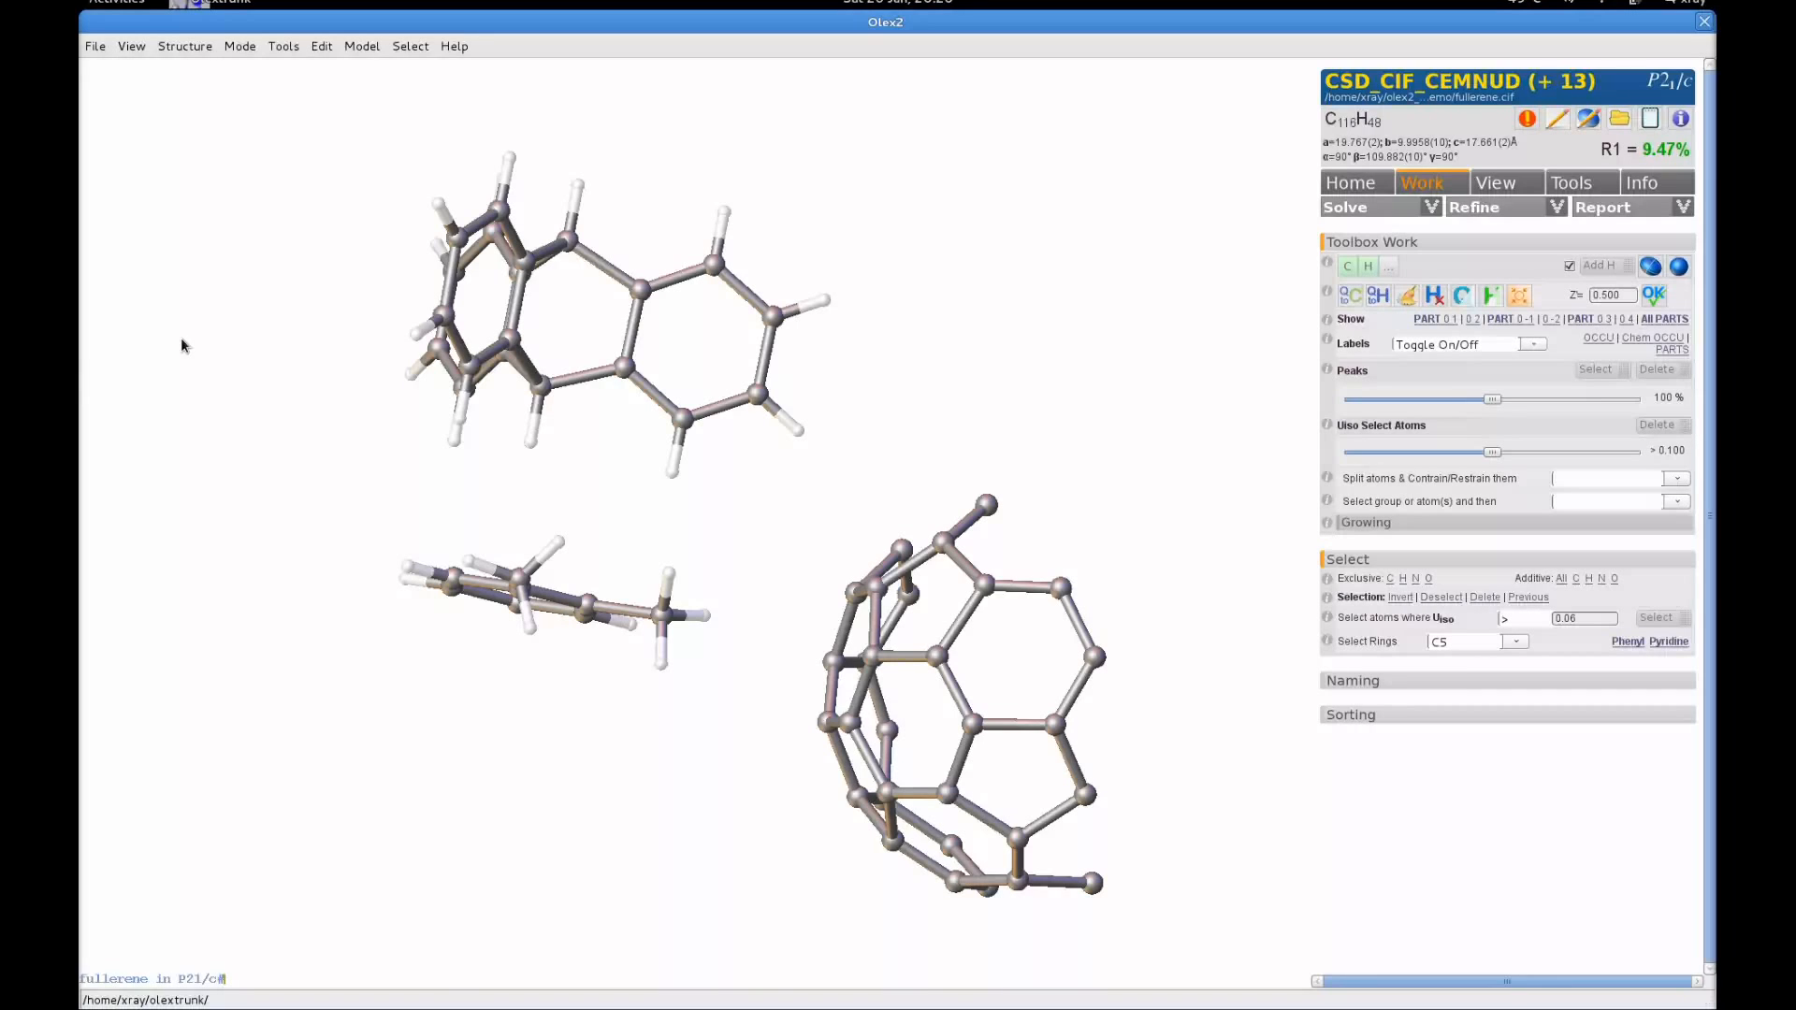
mouse_move(1064, 278)
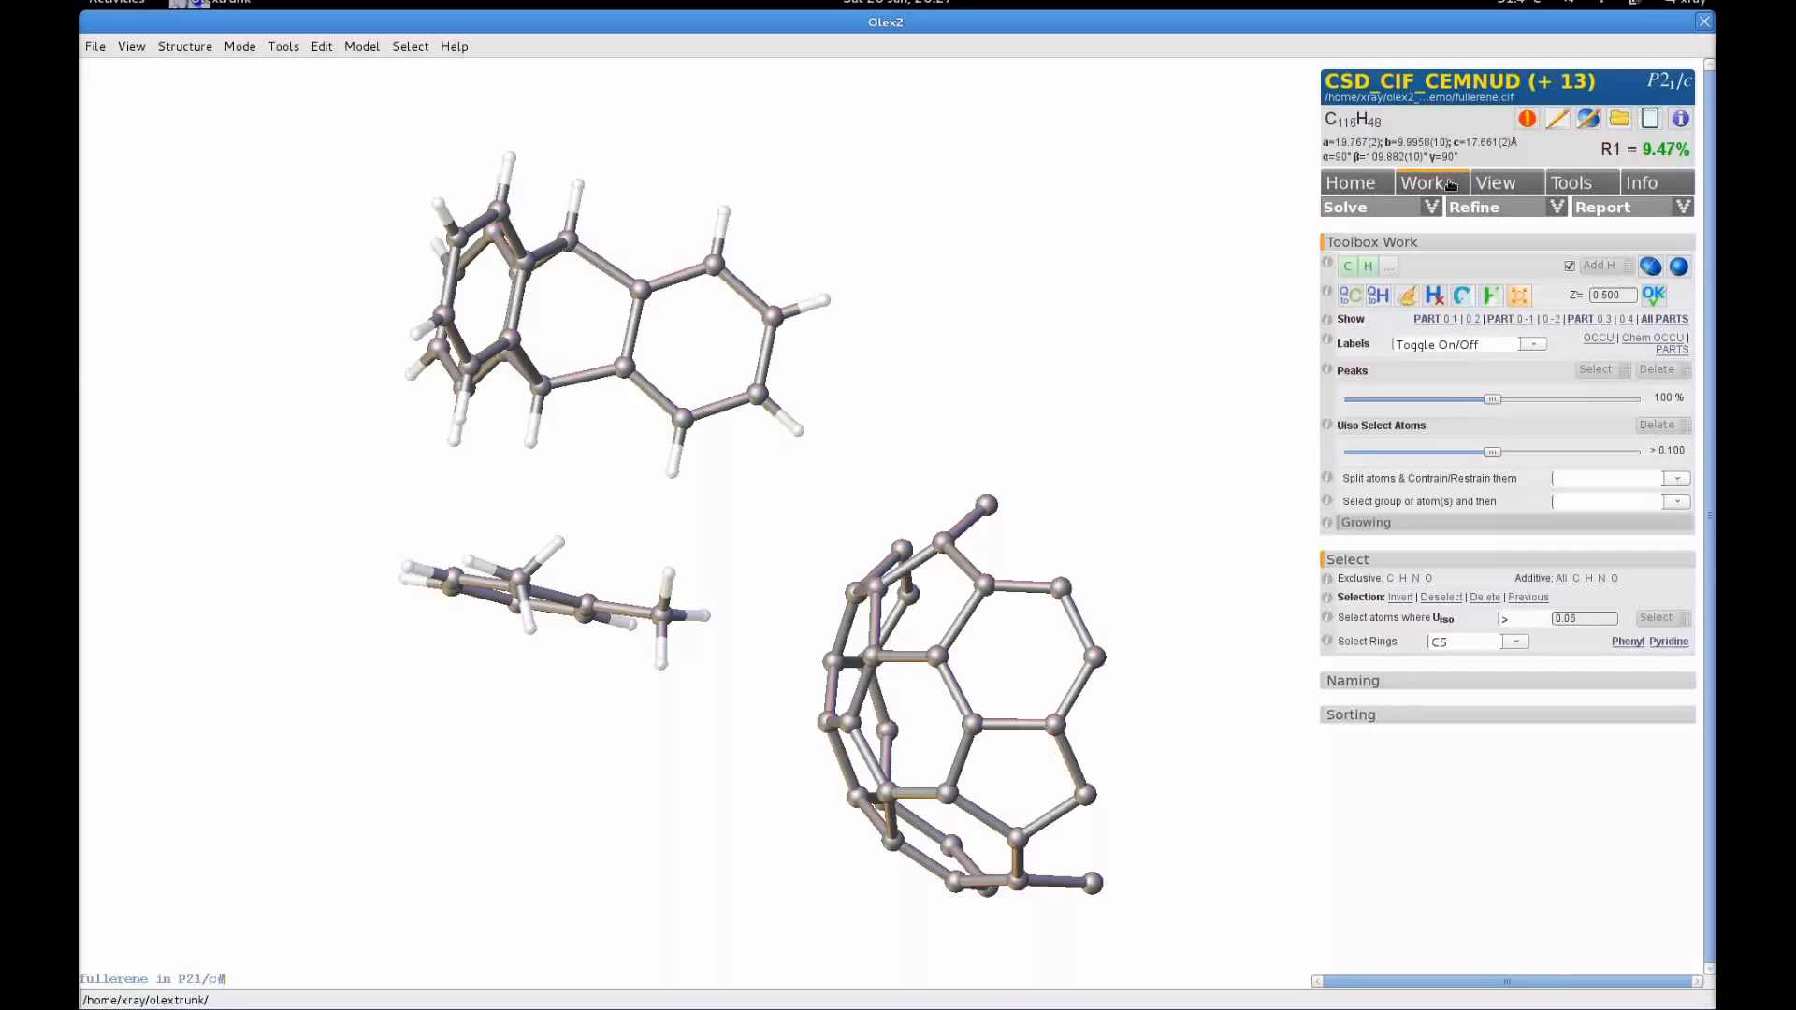
Select all C6 rings from the Select Rings dropdown under Work > Select.
click(1421, 182)
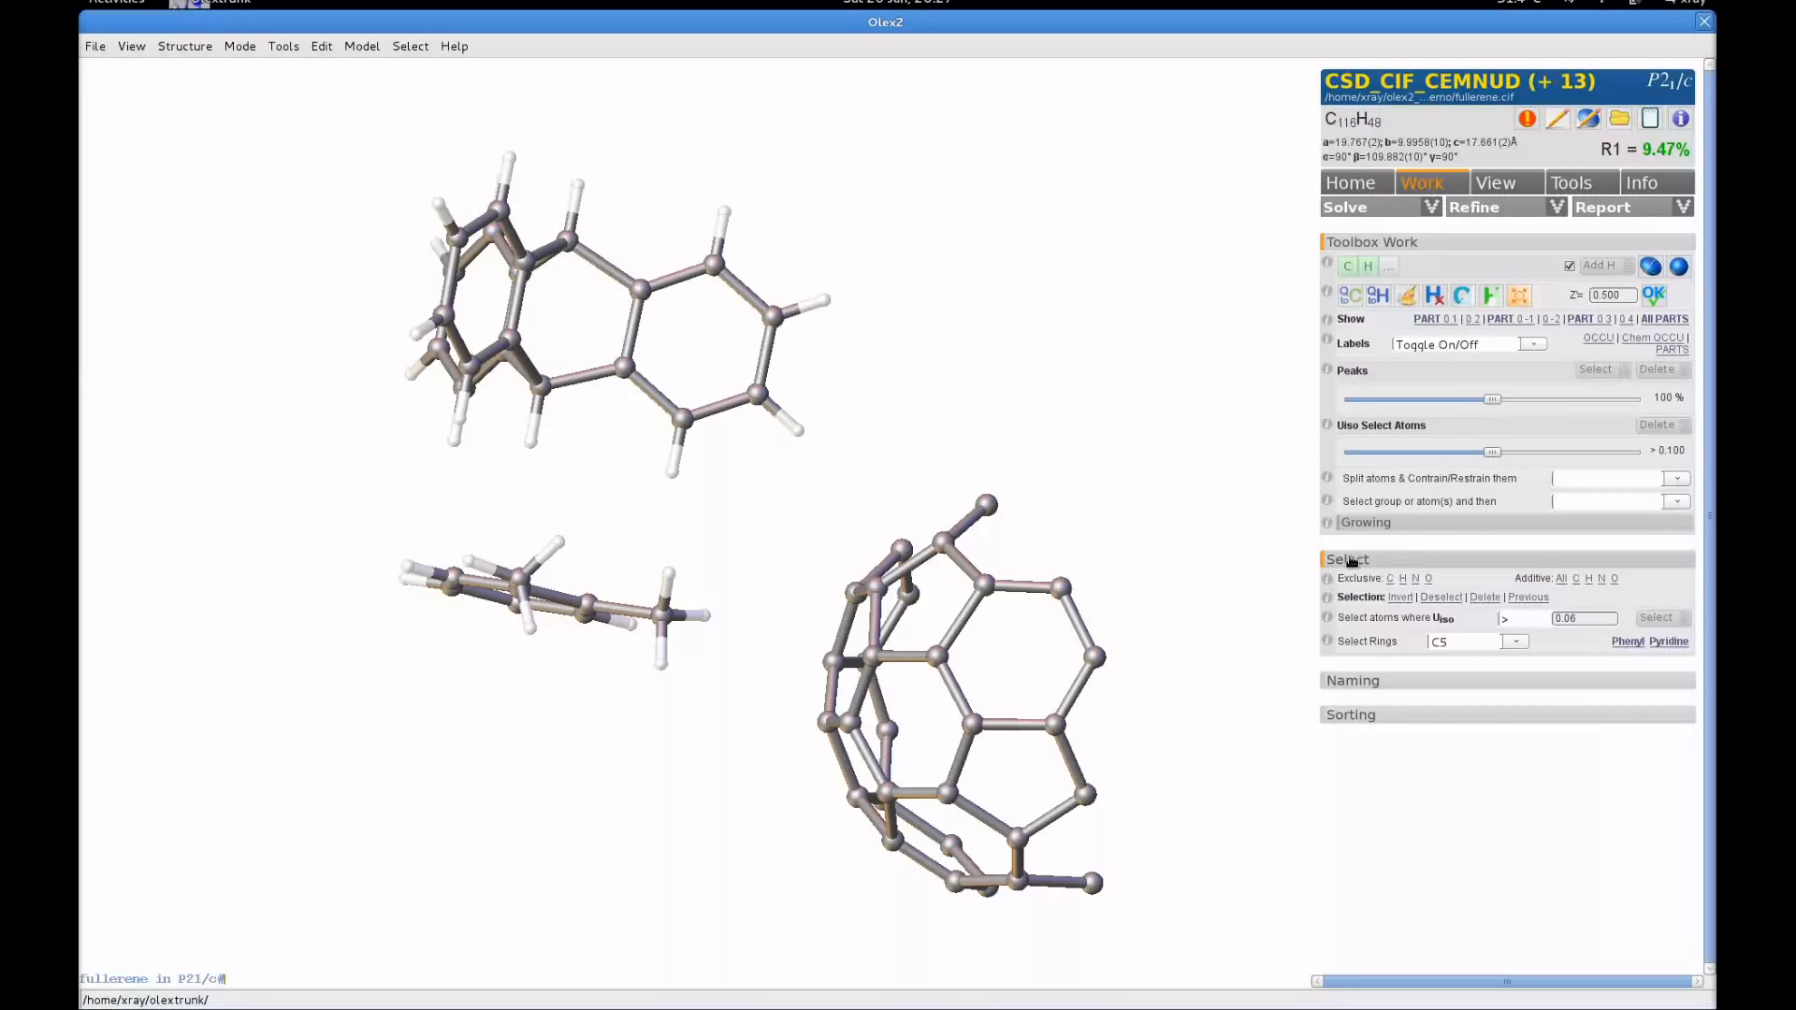
mouse_move(1541, 570)
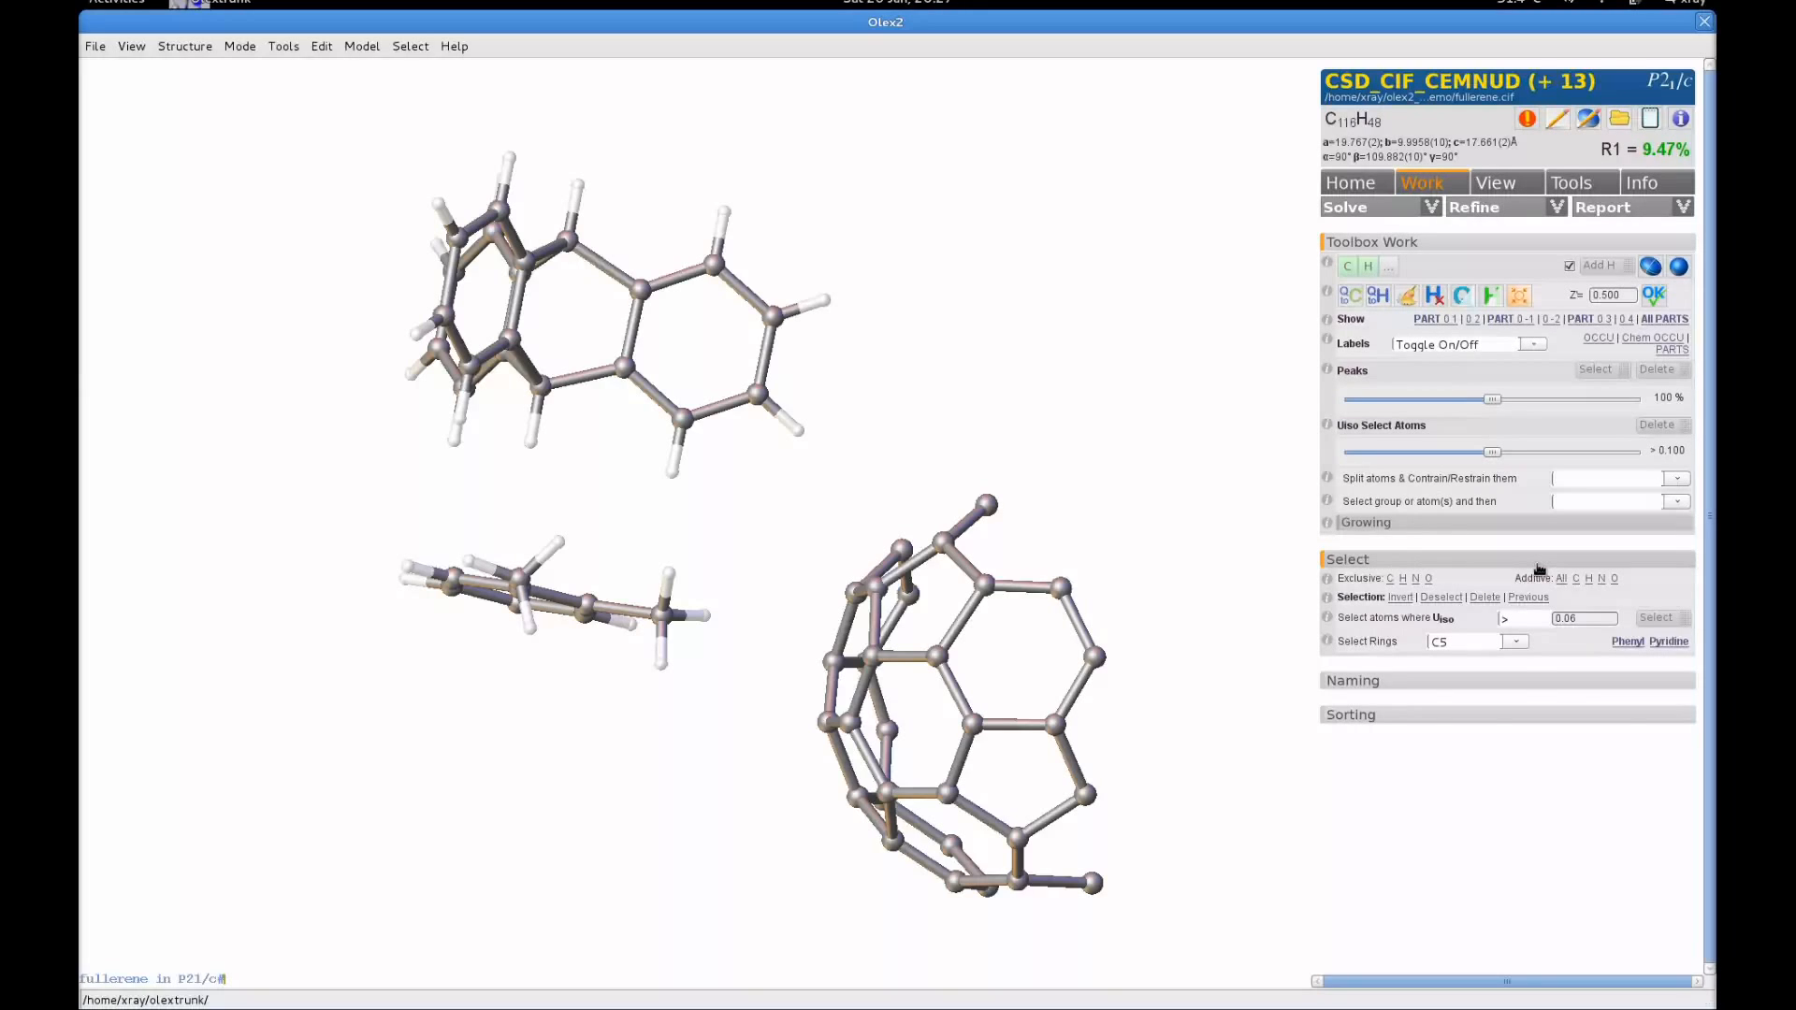
click(1514, 641)
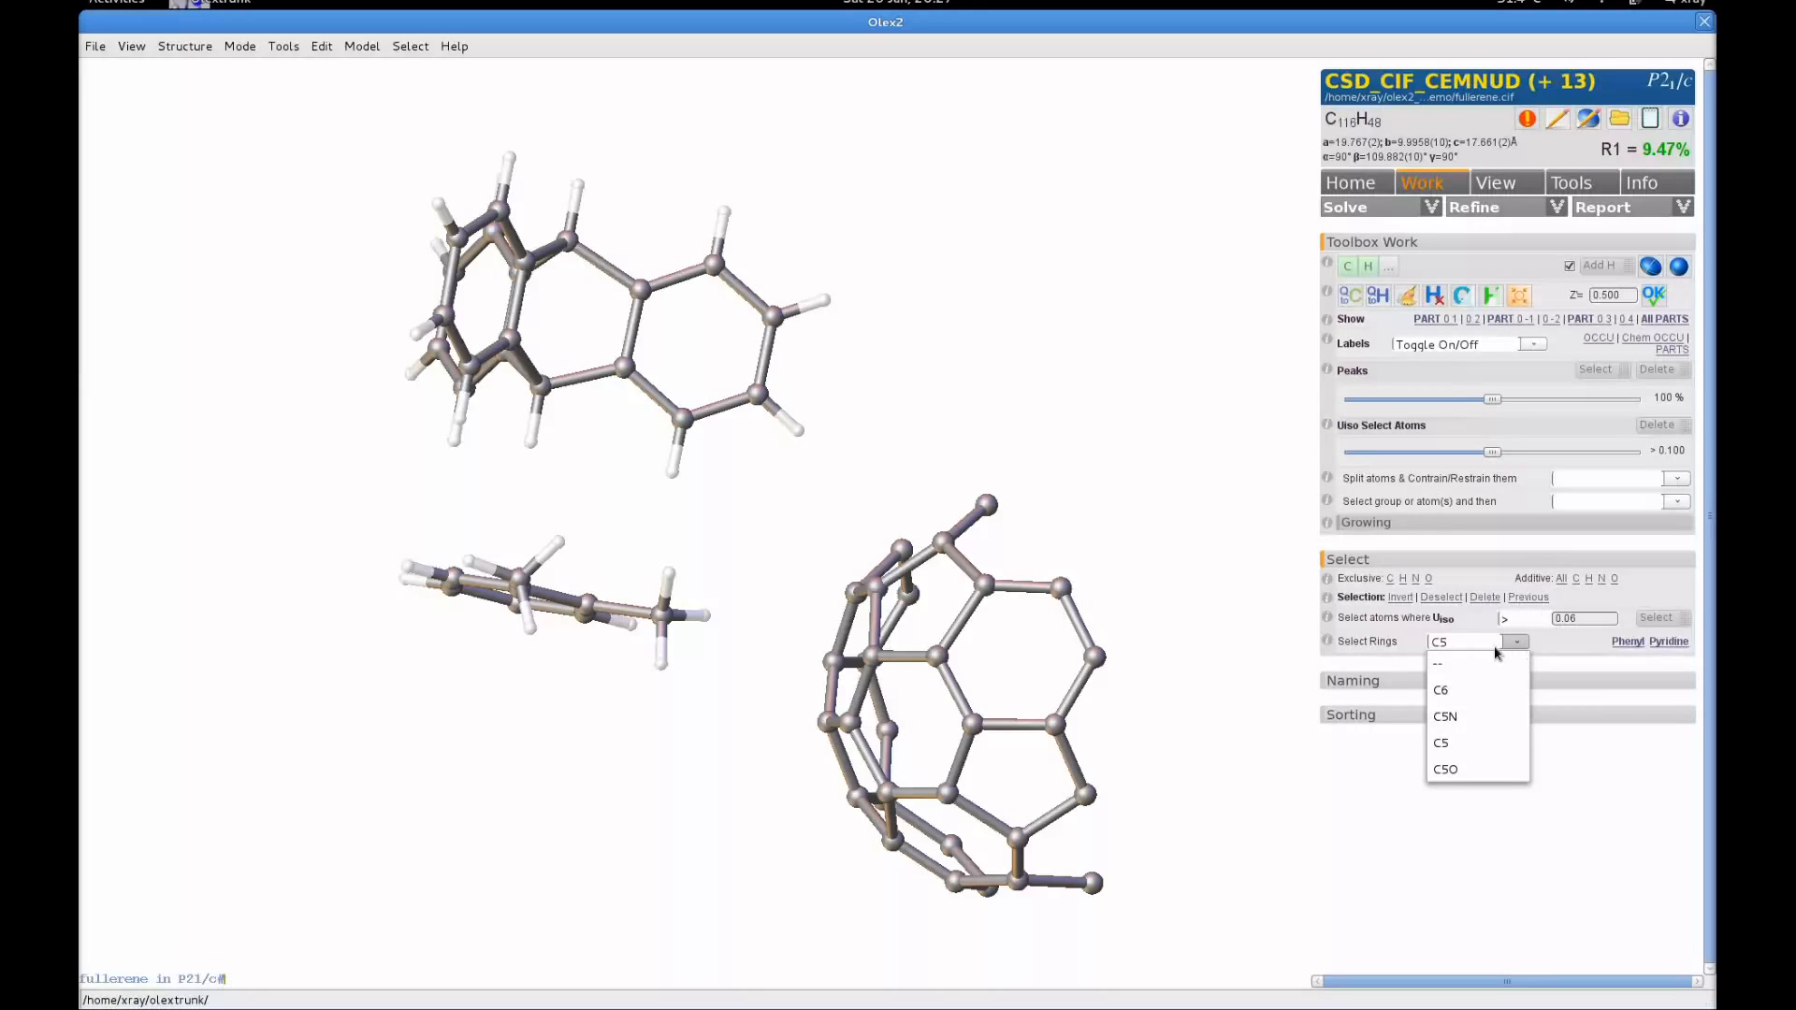
mouse_move(1475, 651)
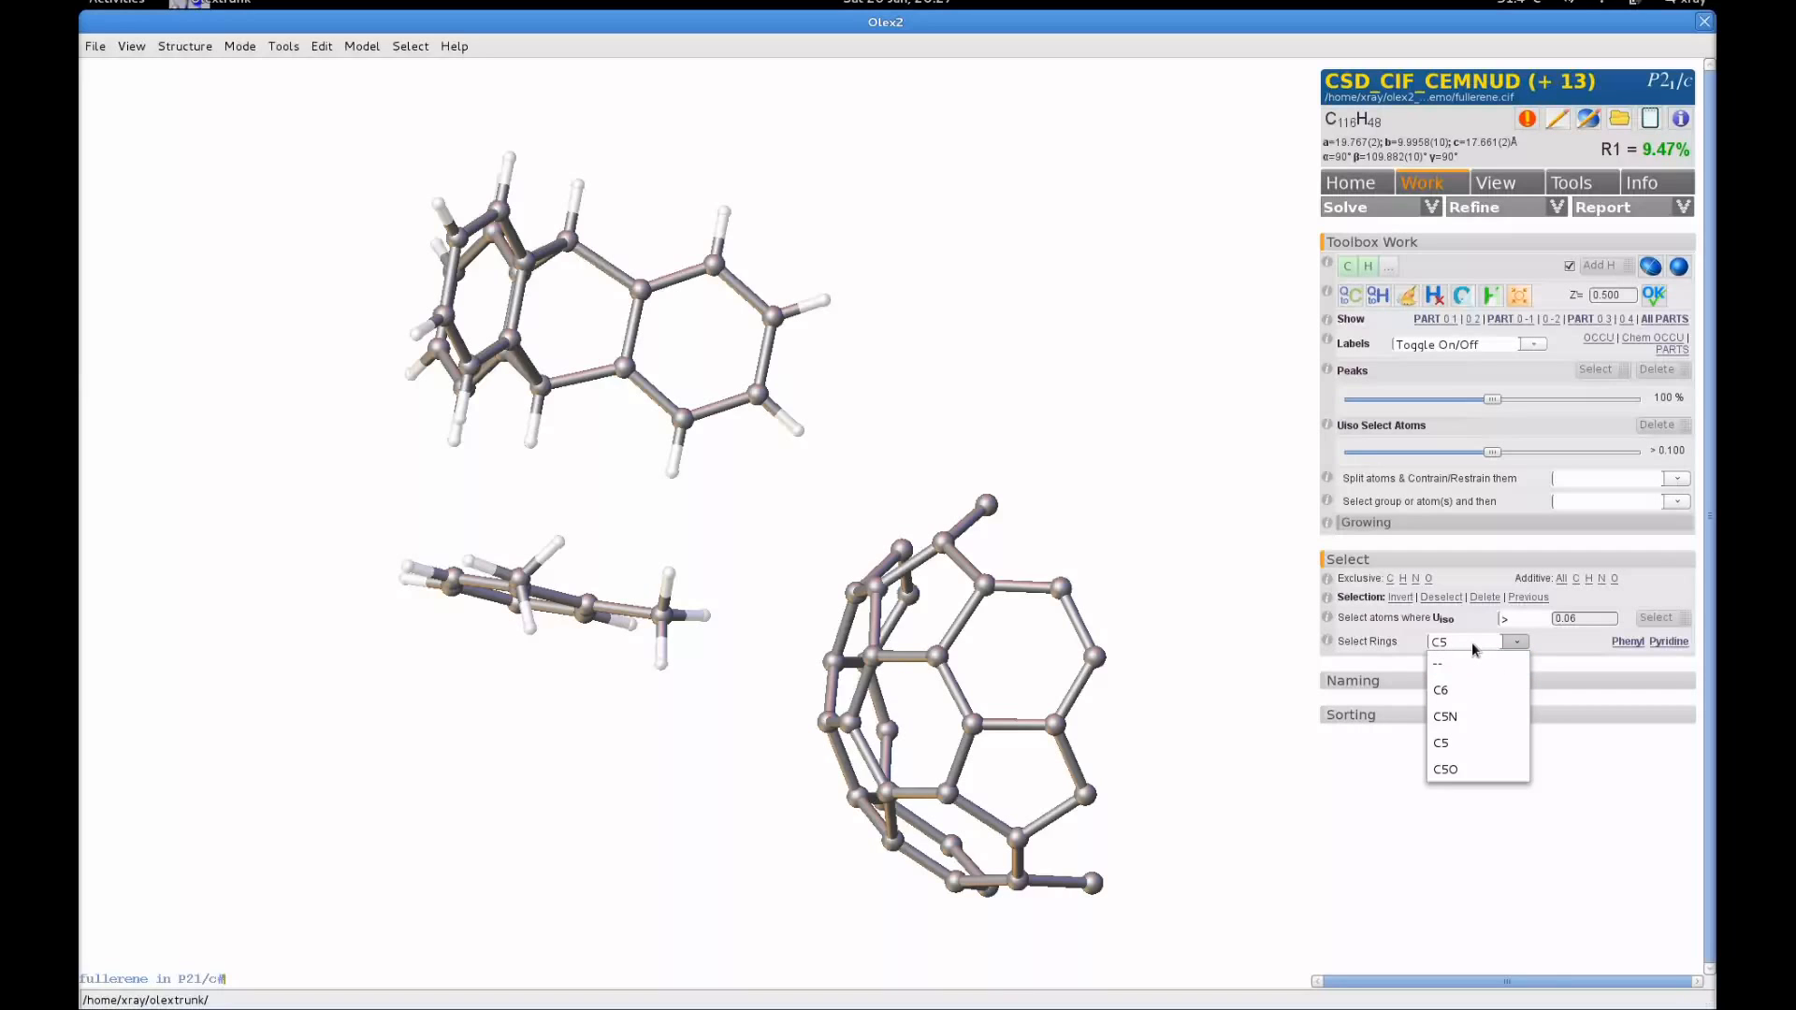
mouse_move(1475, 689)
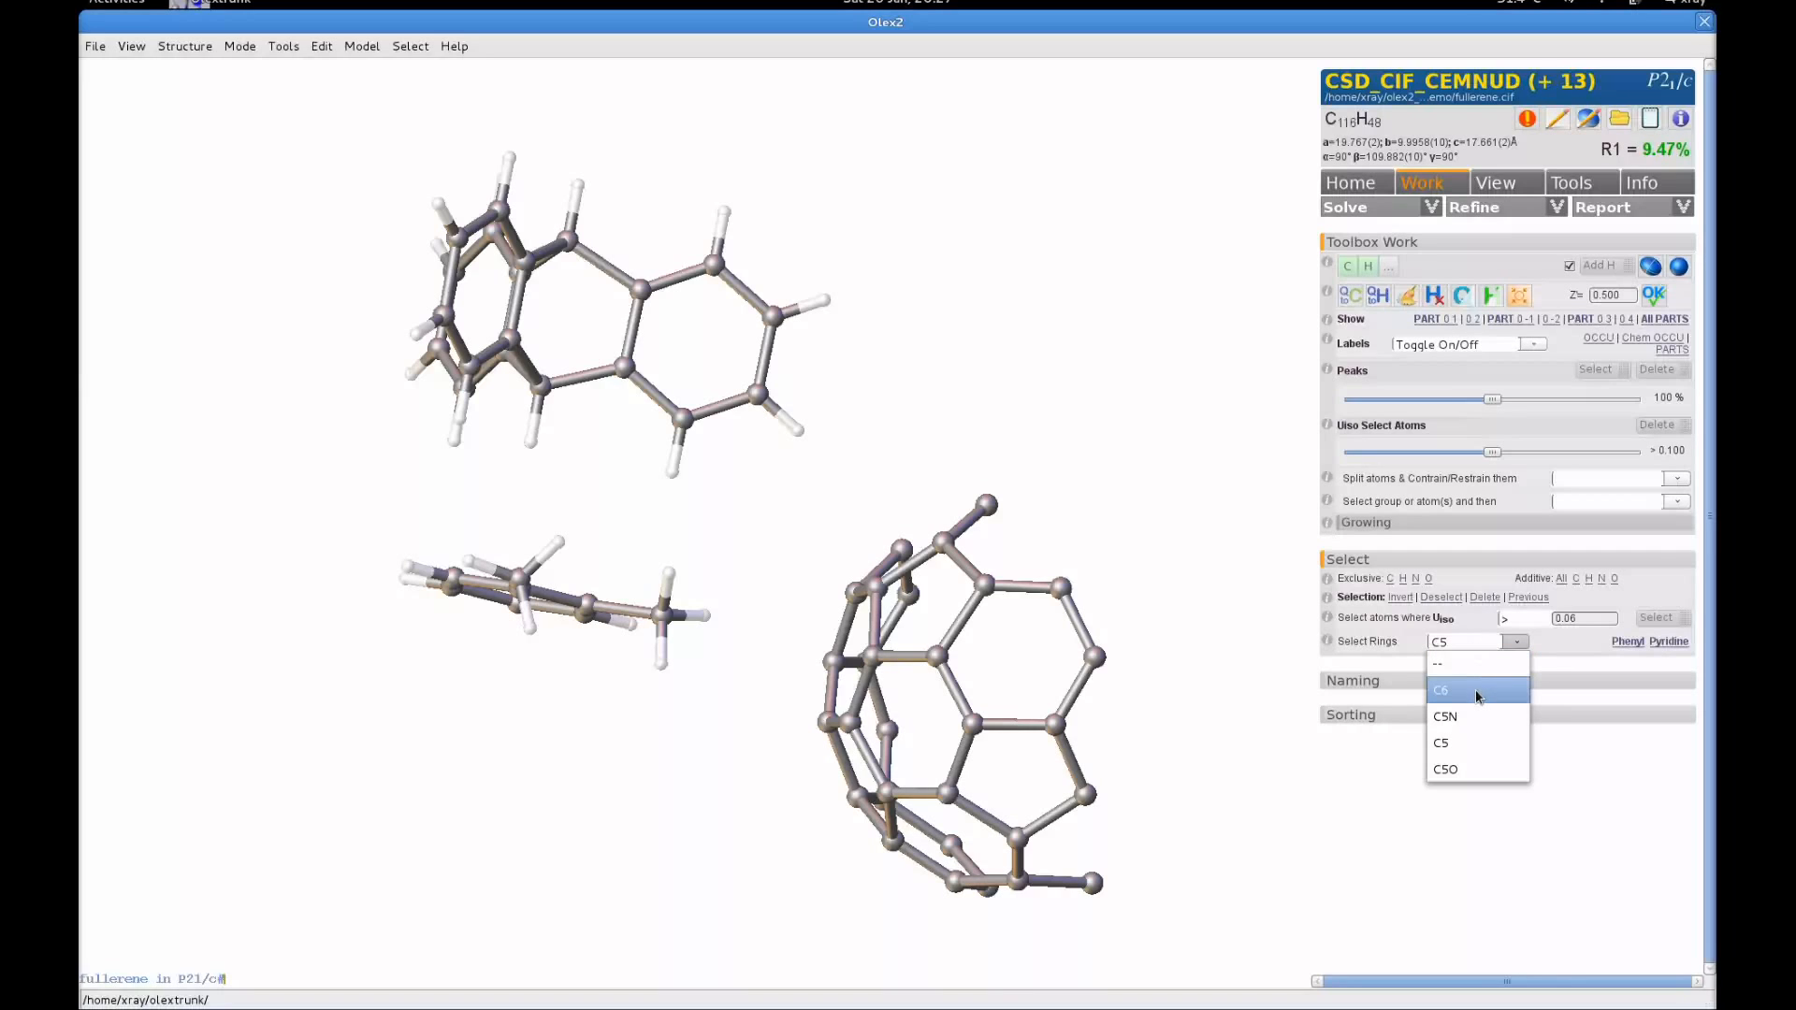
mouse_move(1478, 742)
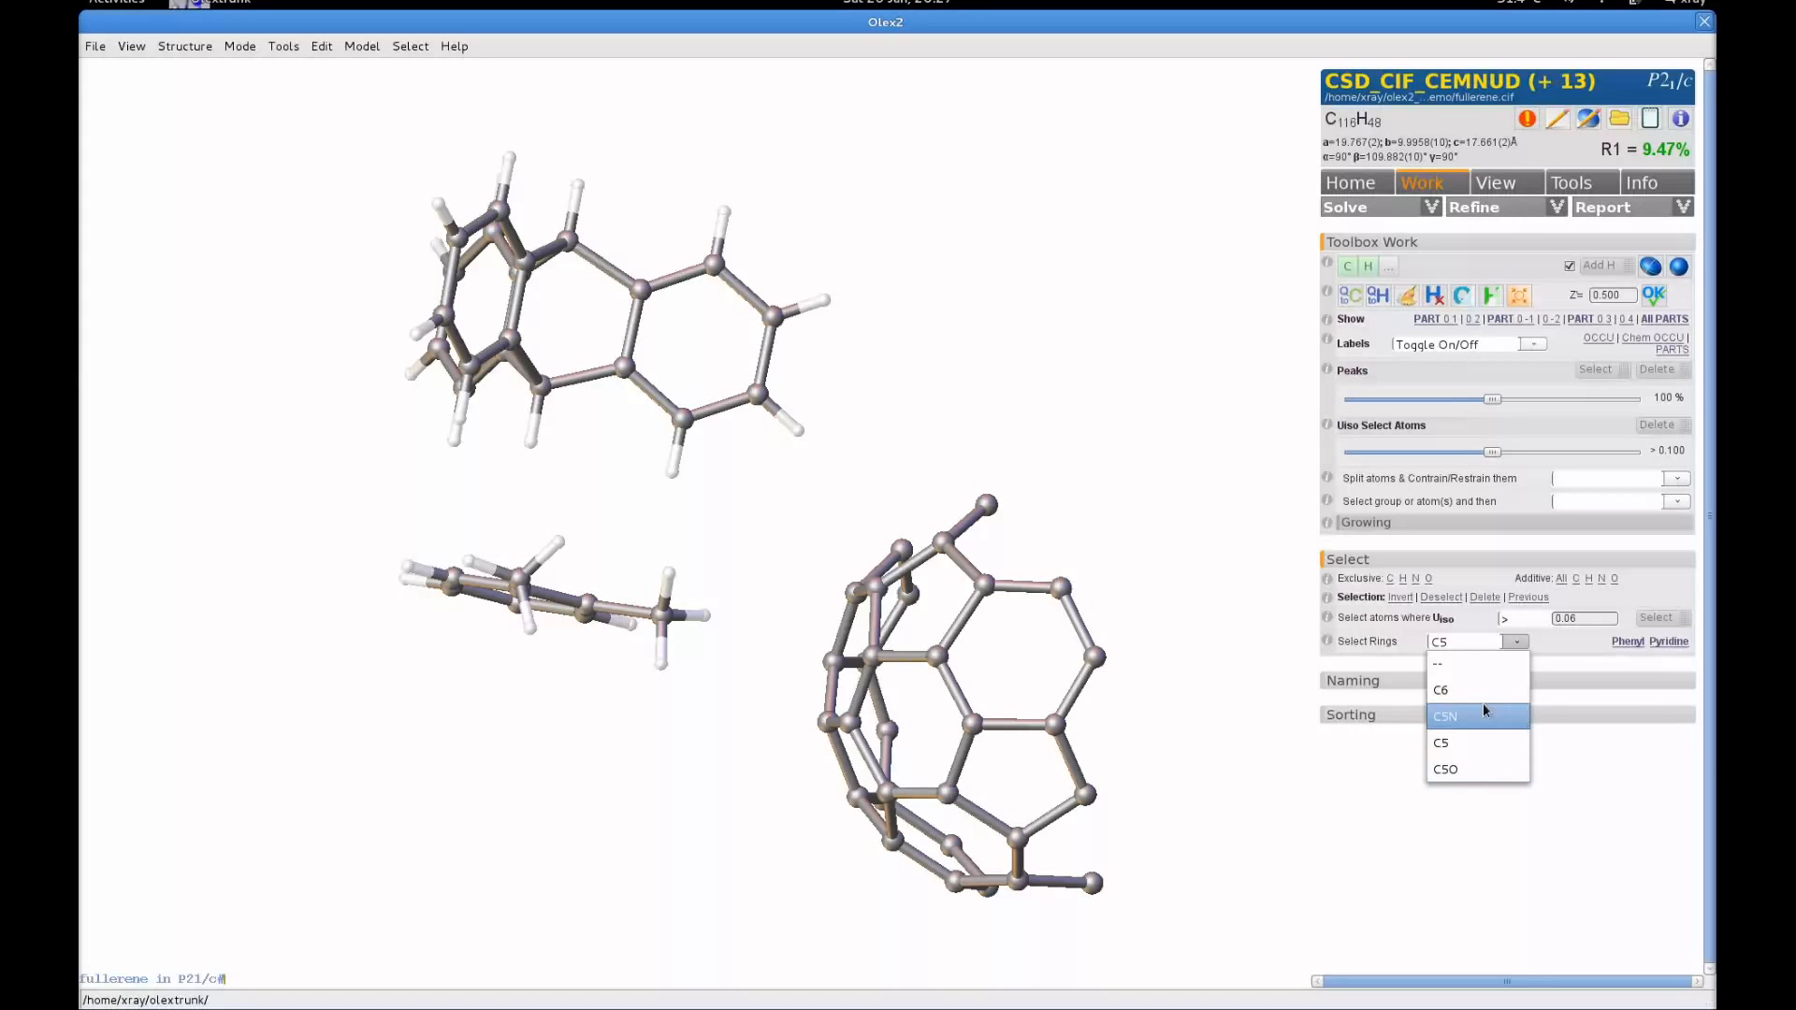
click(1440, 690)
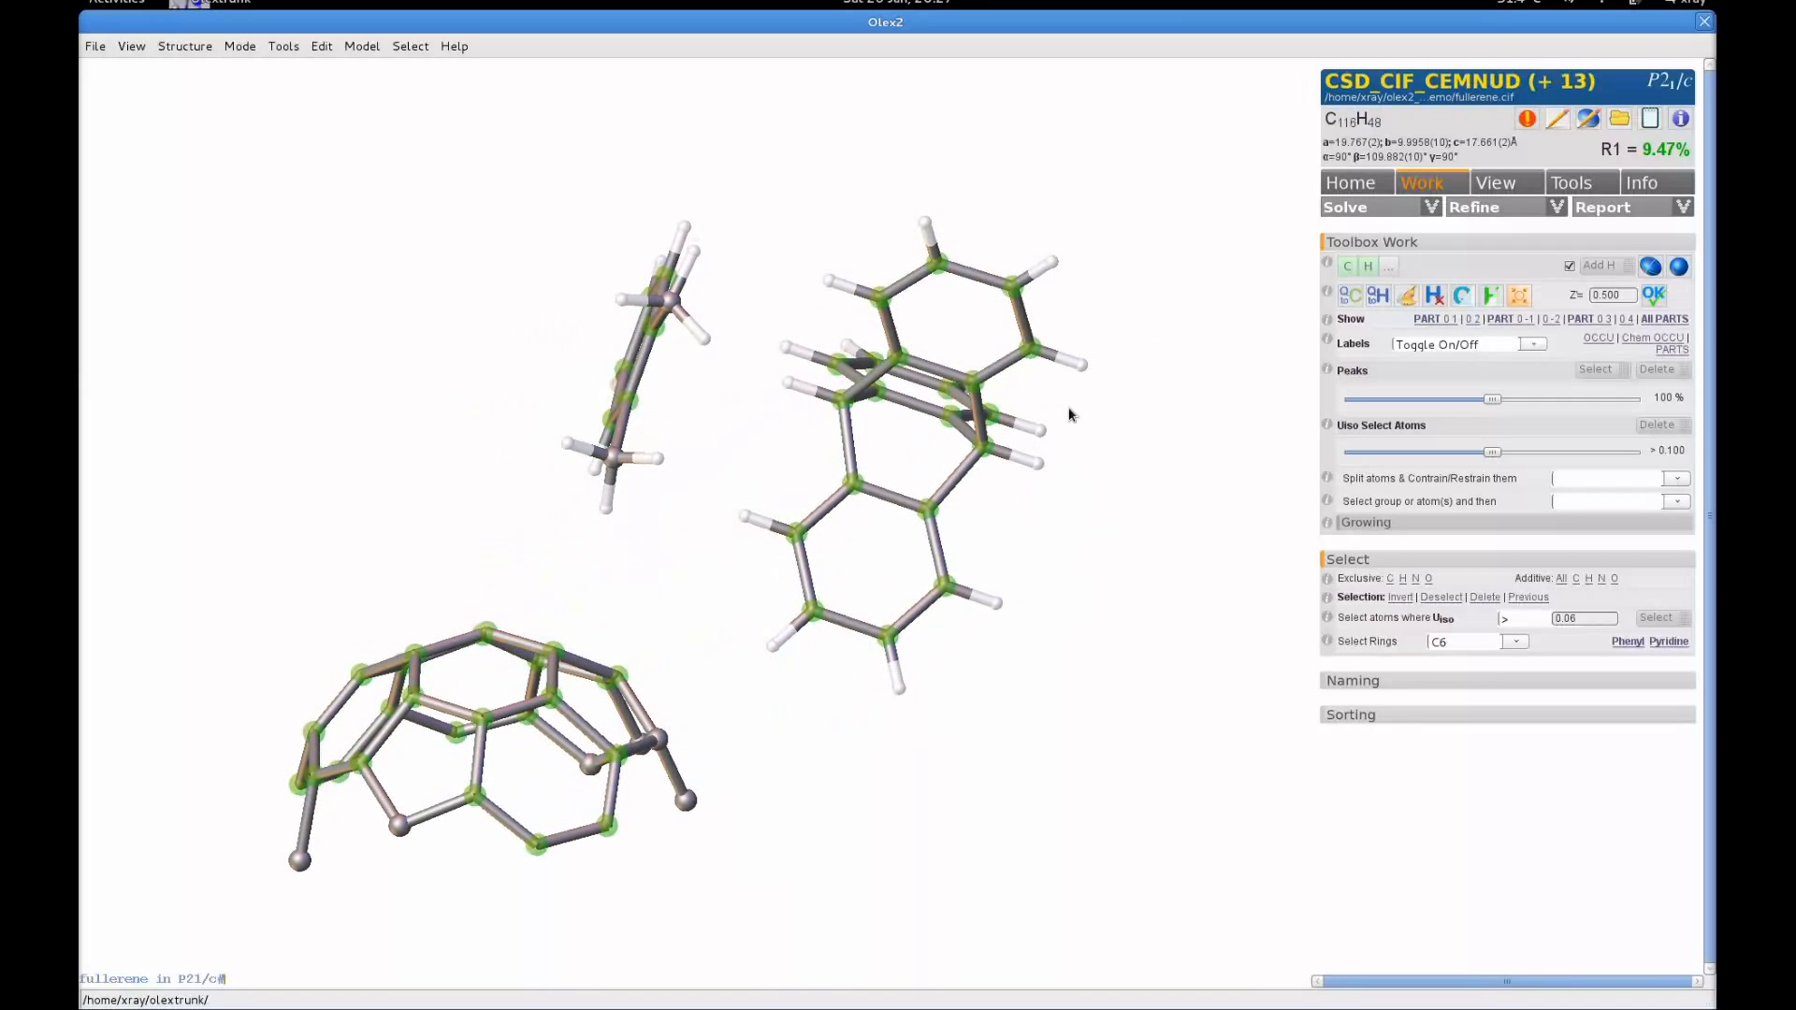
Enter the 'sel atom bonds' command to clear the C6 ring selection.
text(sel)
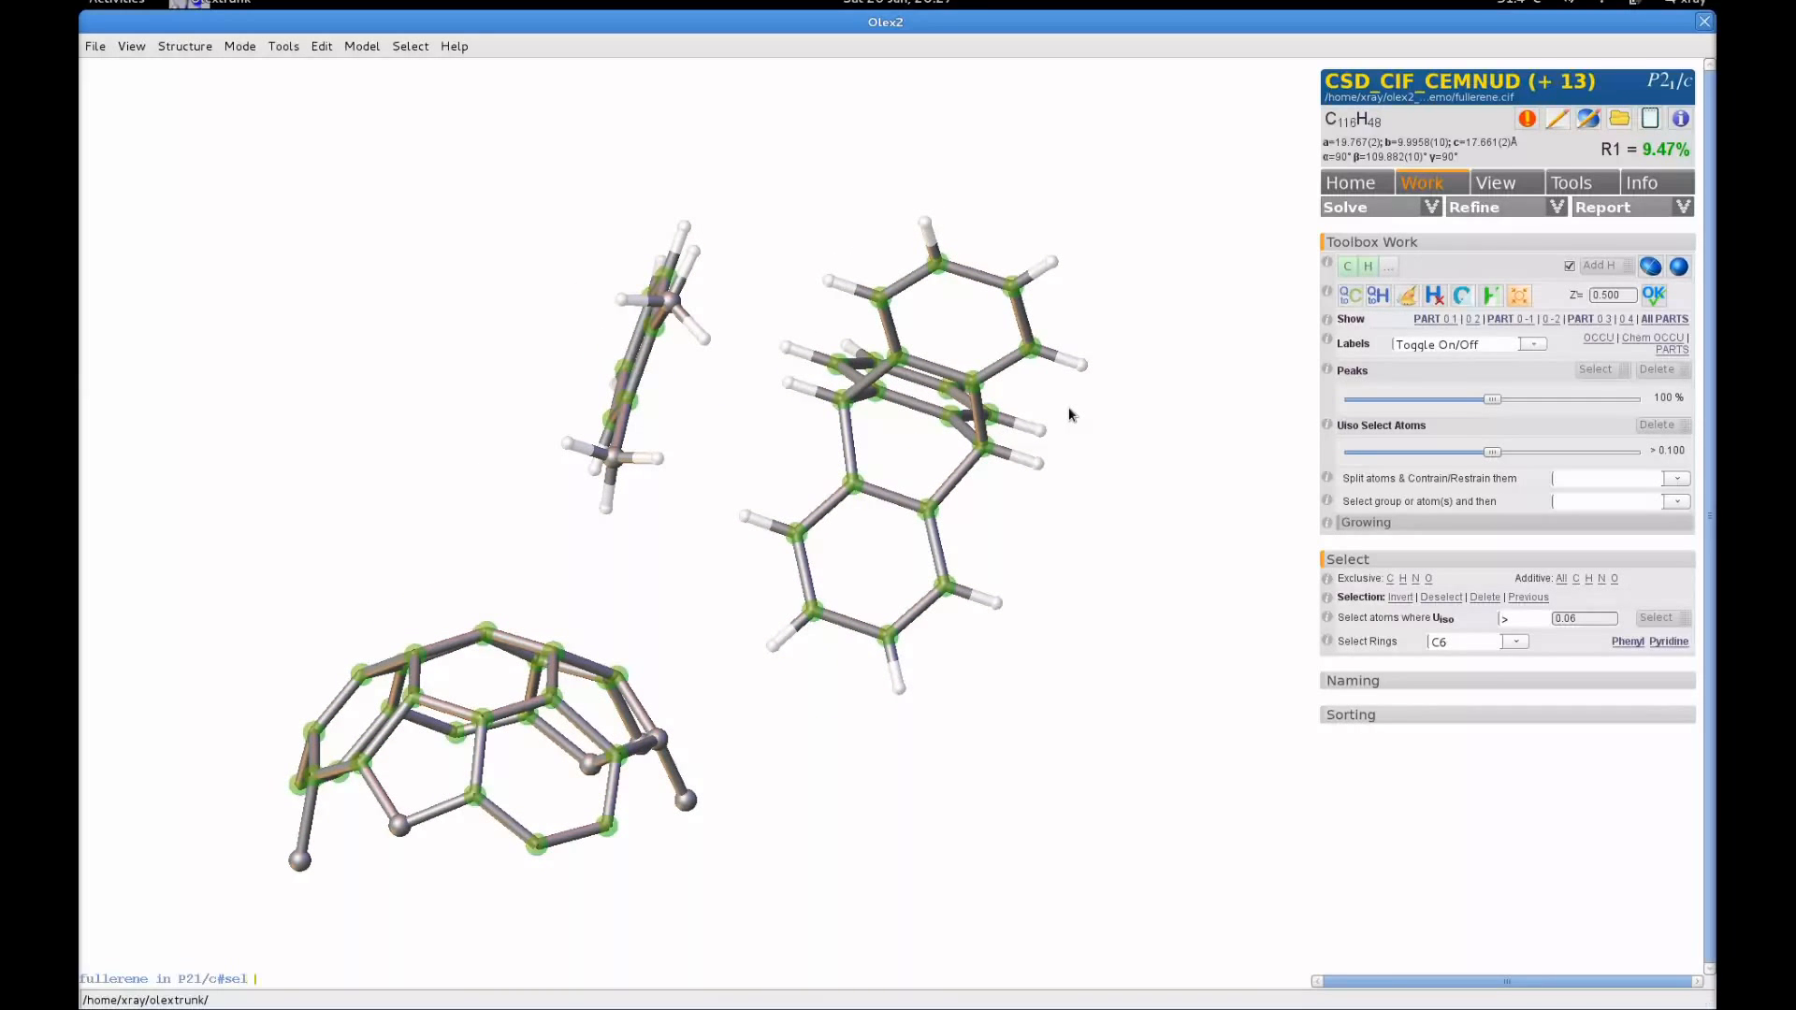
text(atom b)
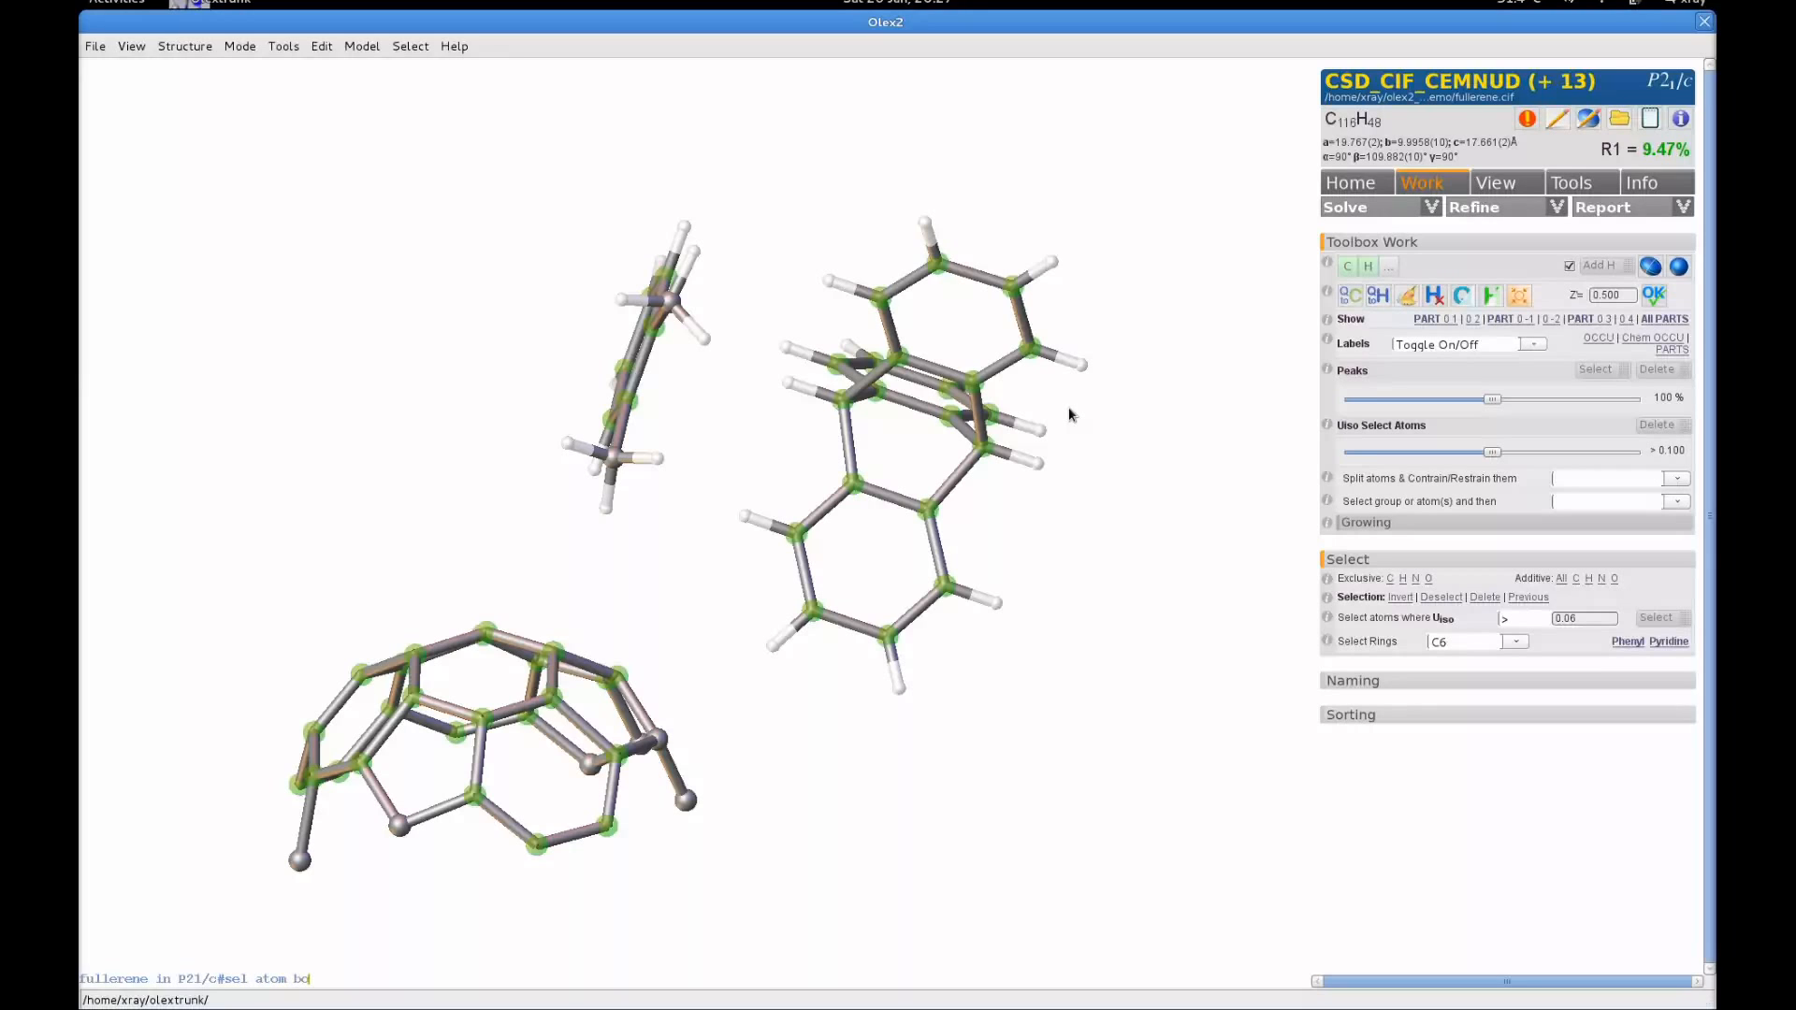
text(onds)
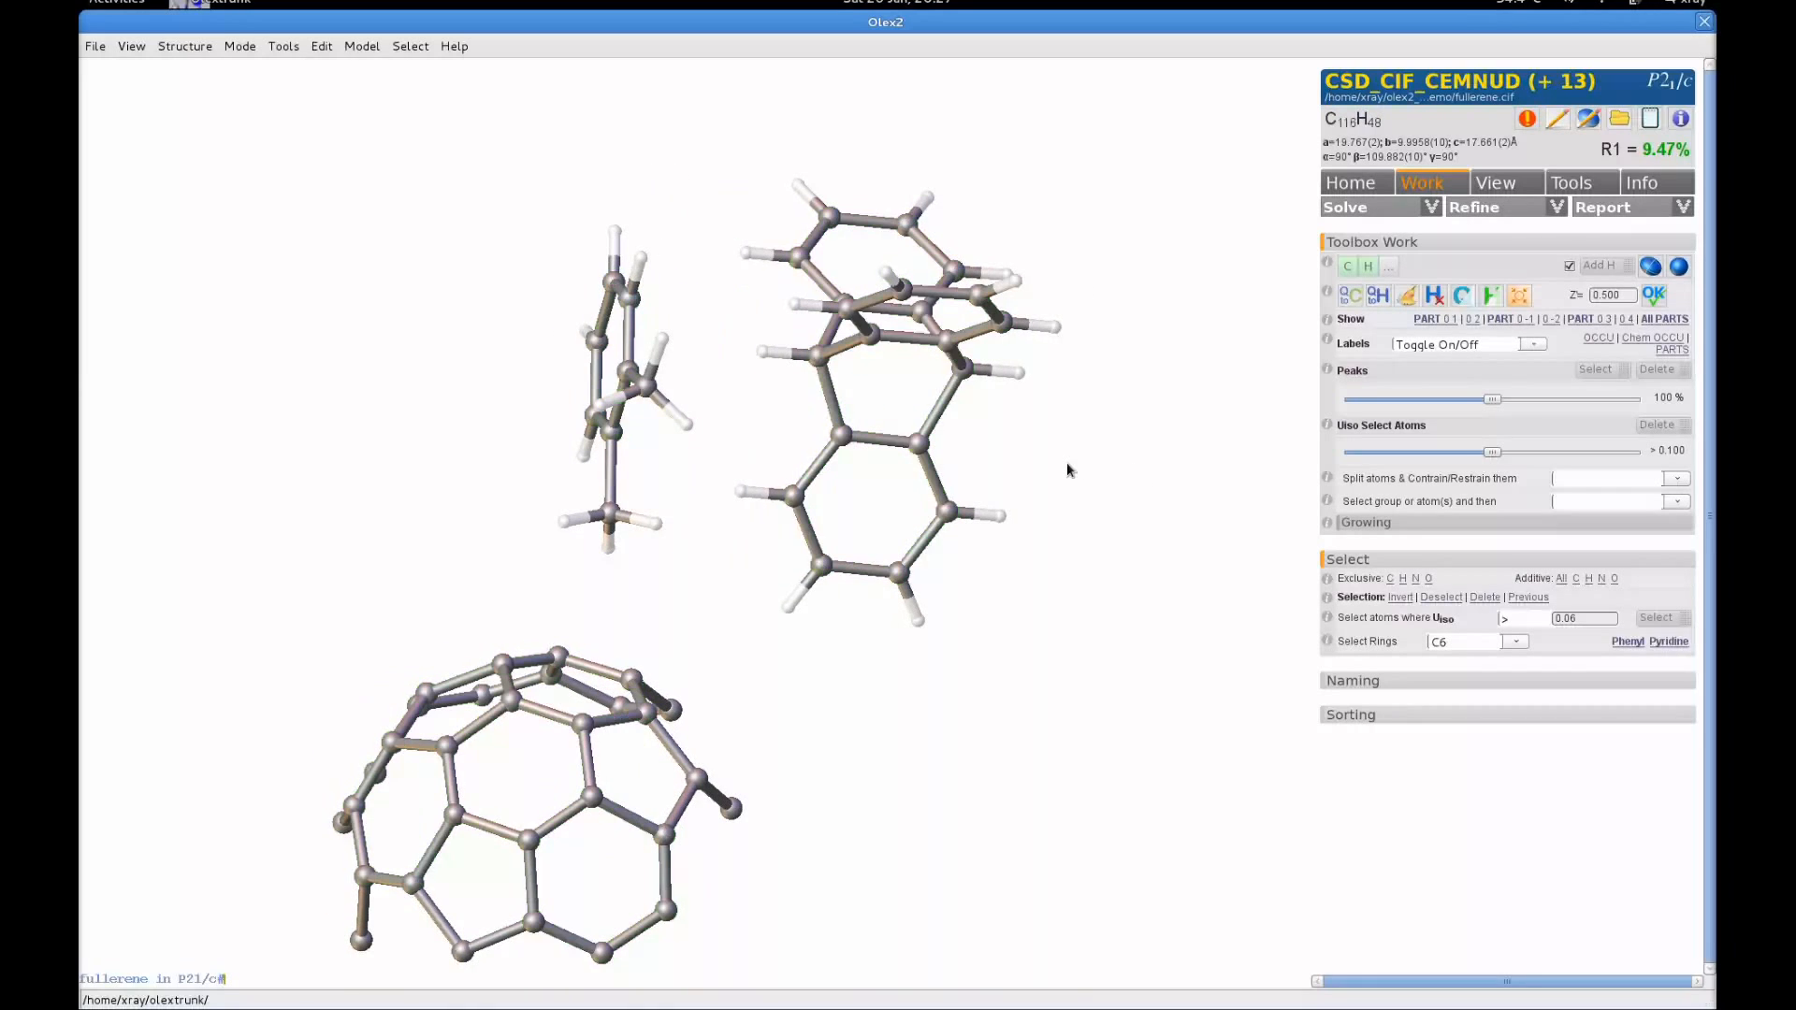
mouse_move(1521, 655)
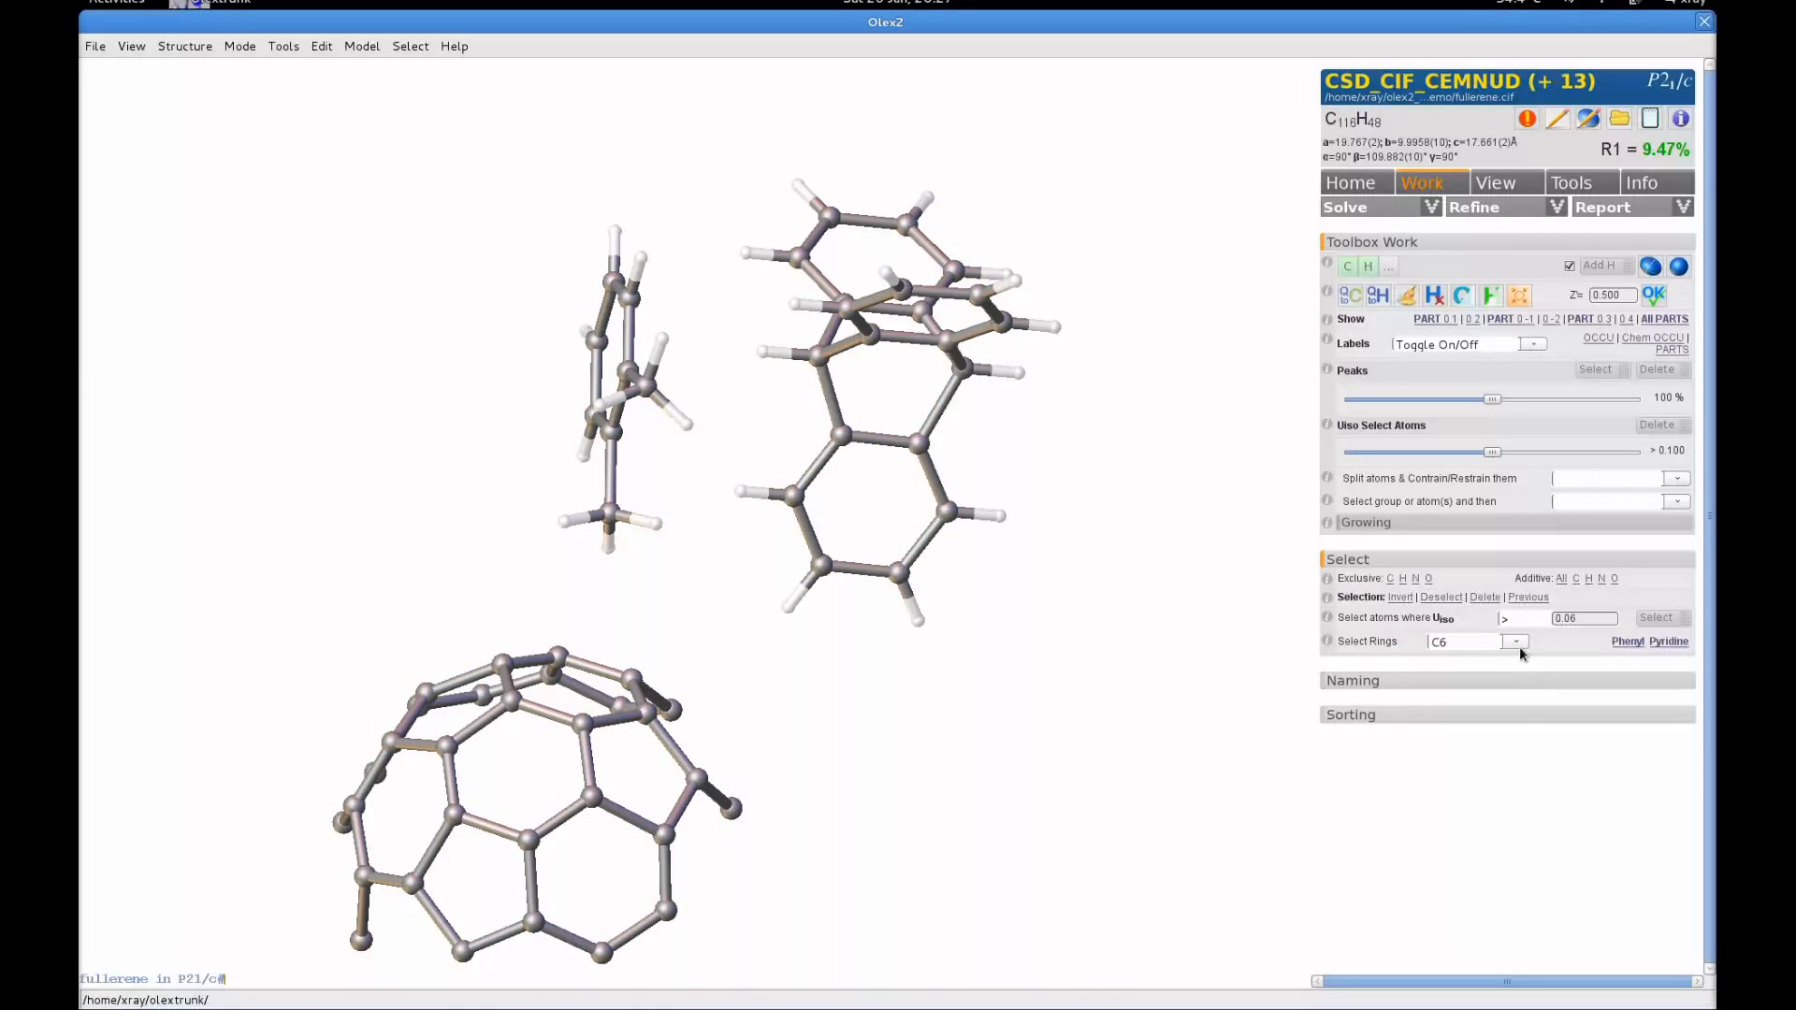
Select the C5 rings and add their connecting bonds with 'sel atom bonds'.
click(1514, 642)
text(sel atom bonds)
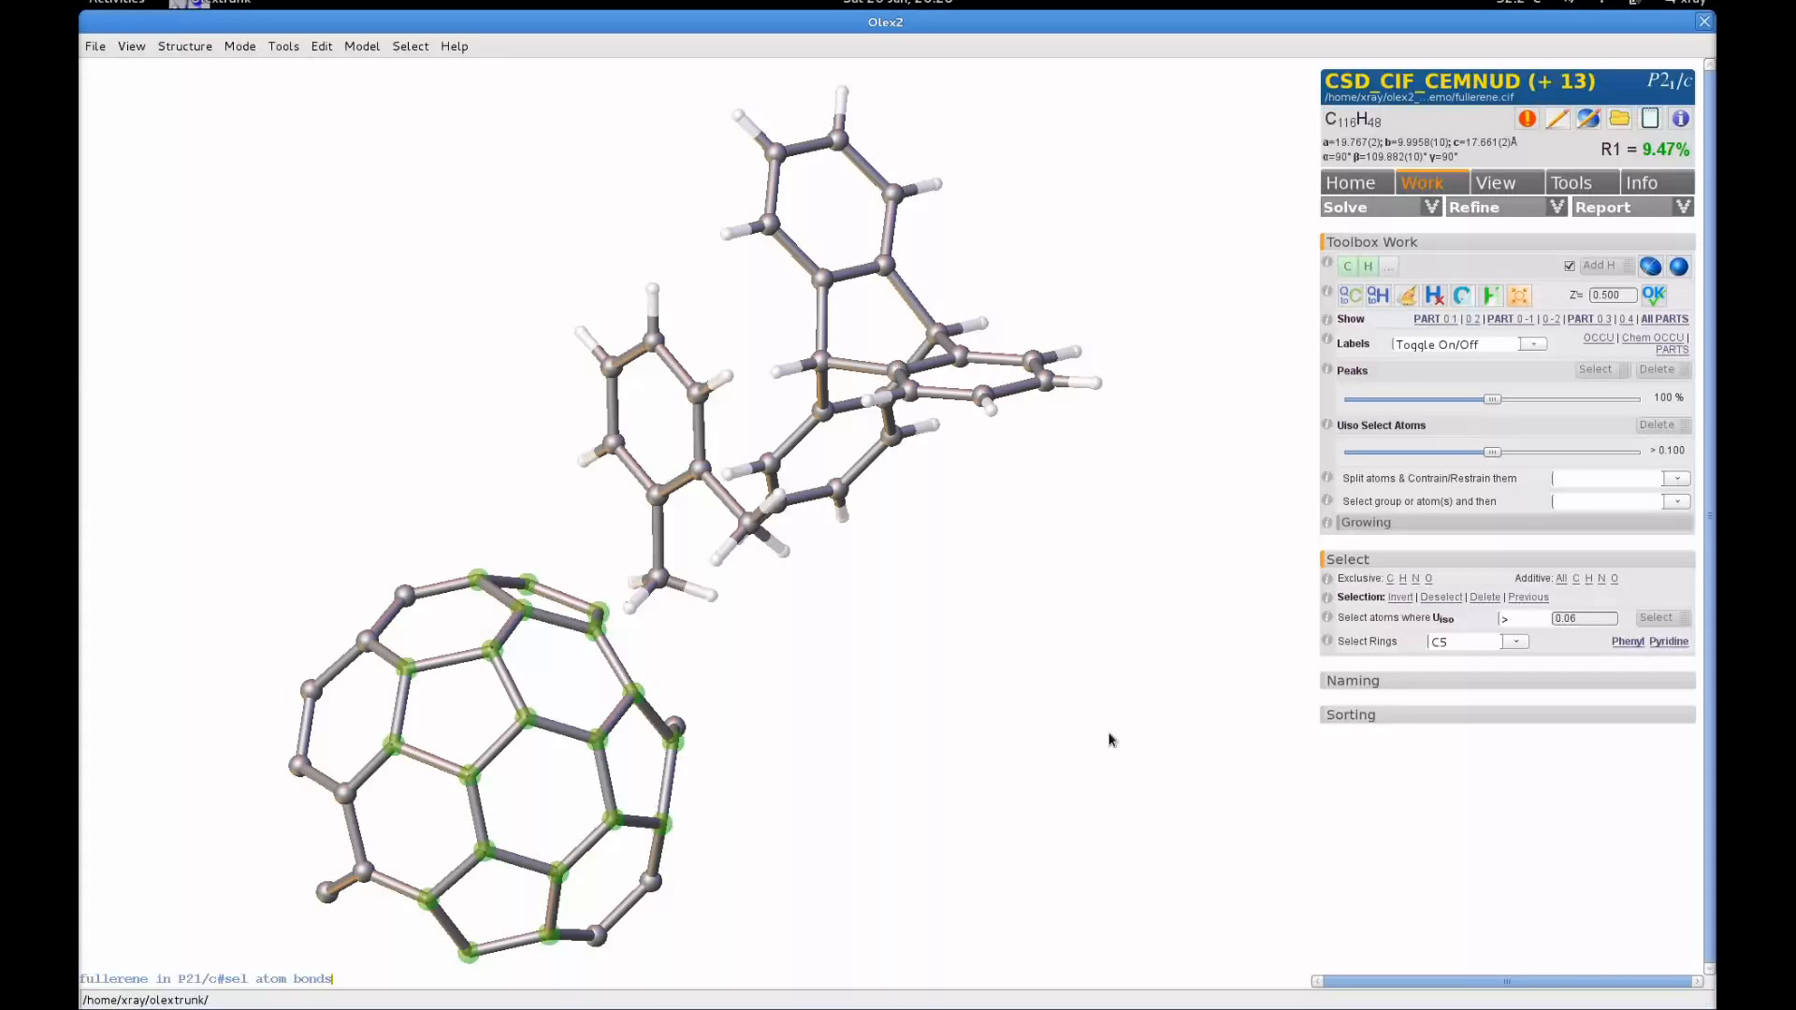
key(Return)
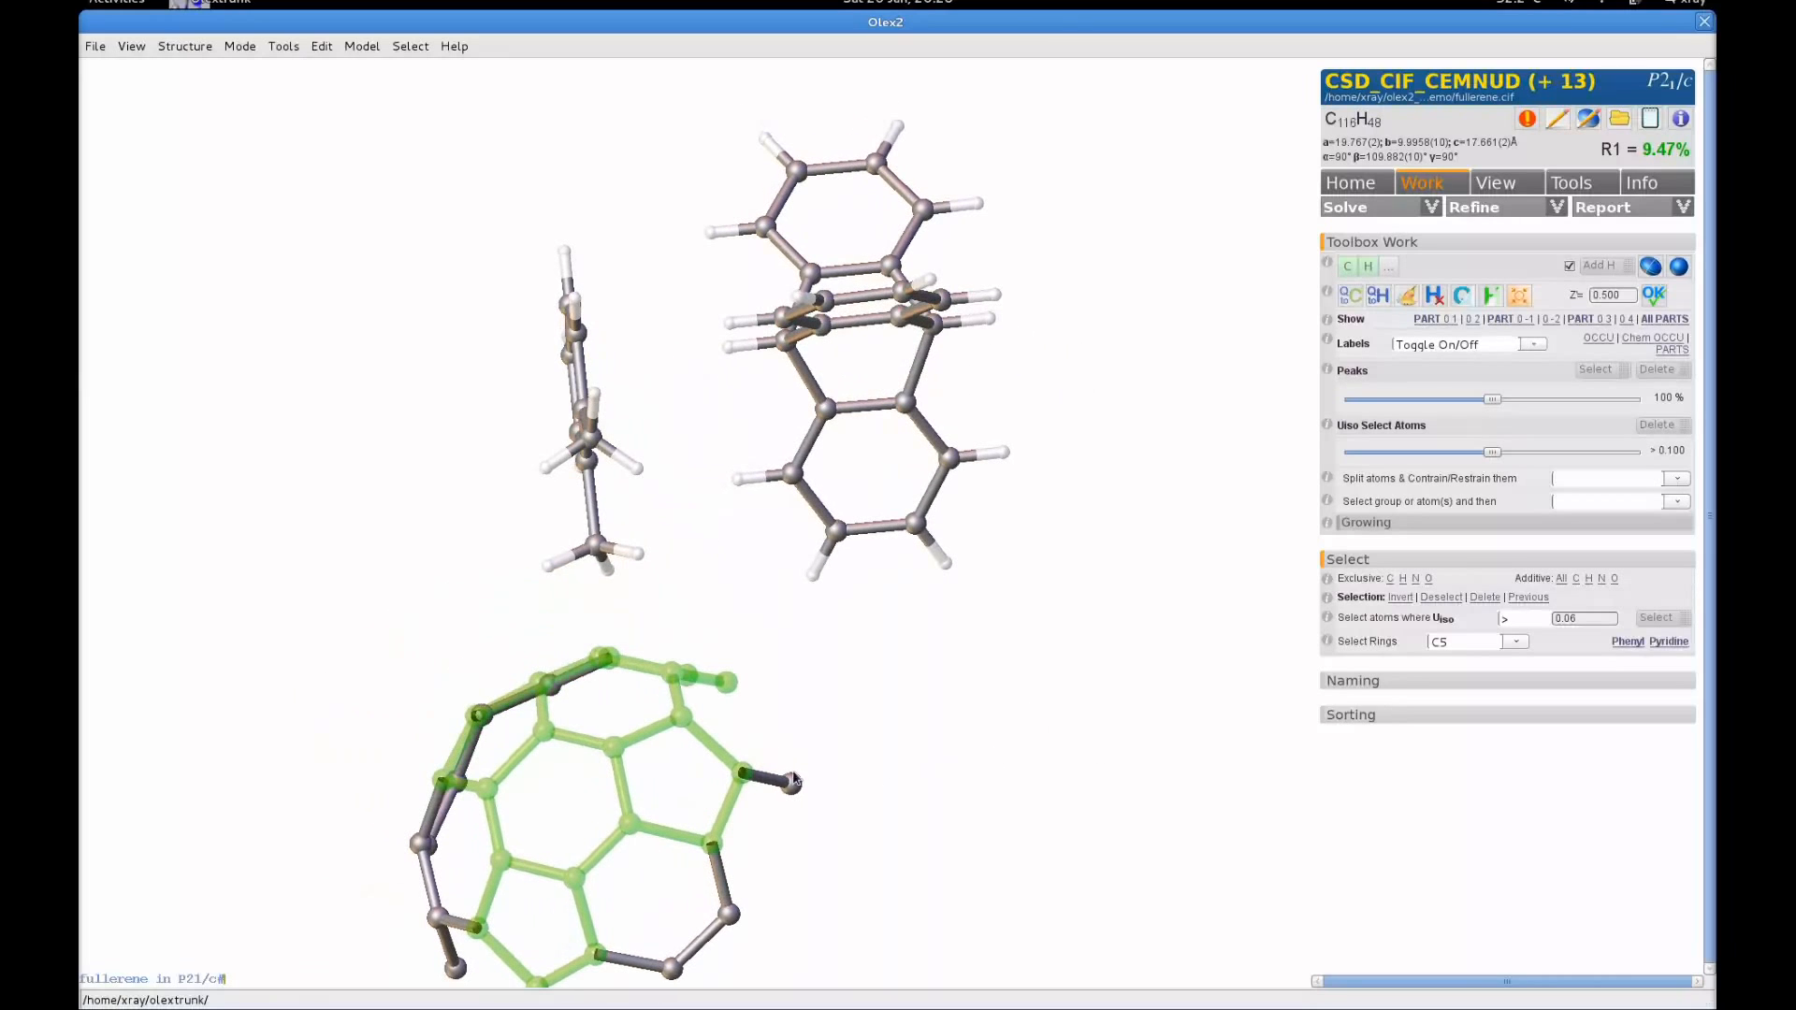
mouse_move(541, 719)
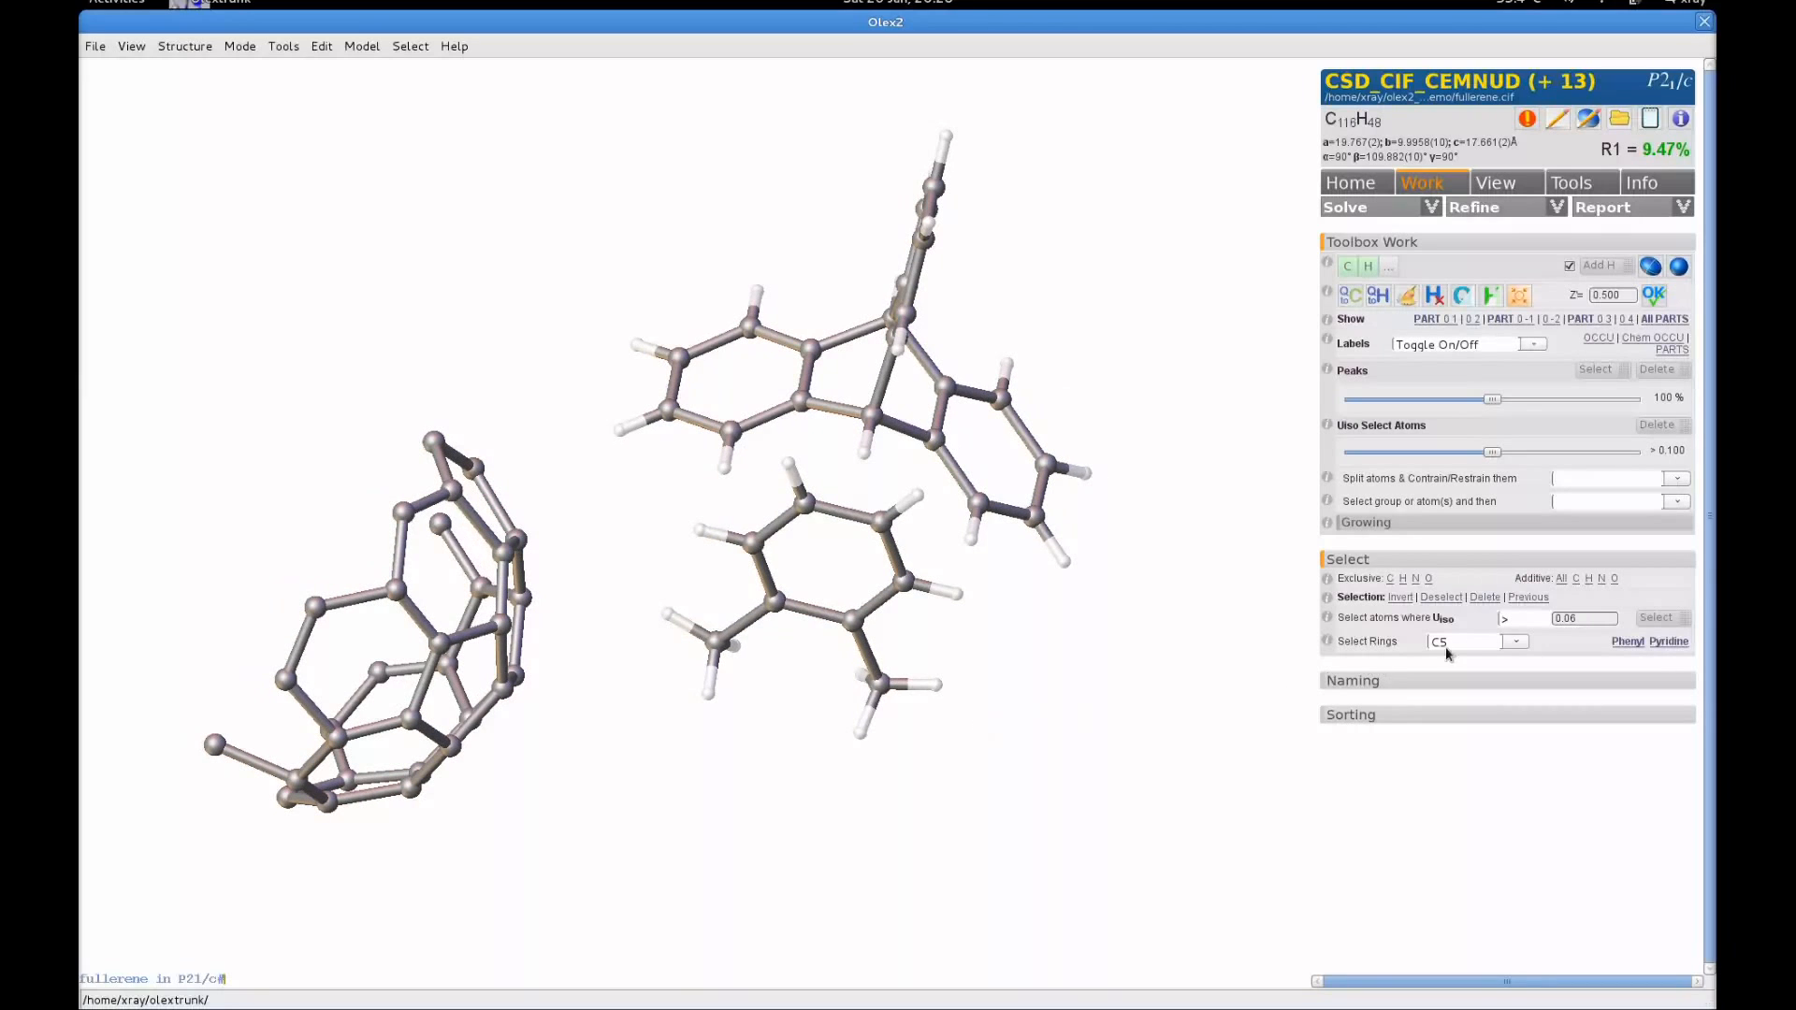
mouse_move(1407, 586)
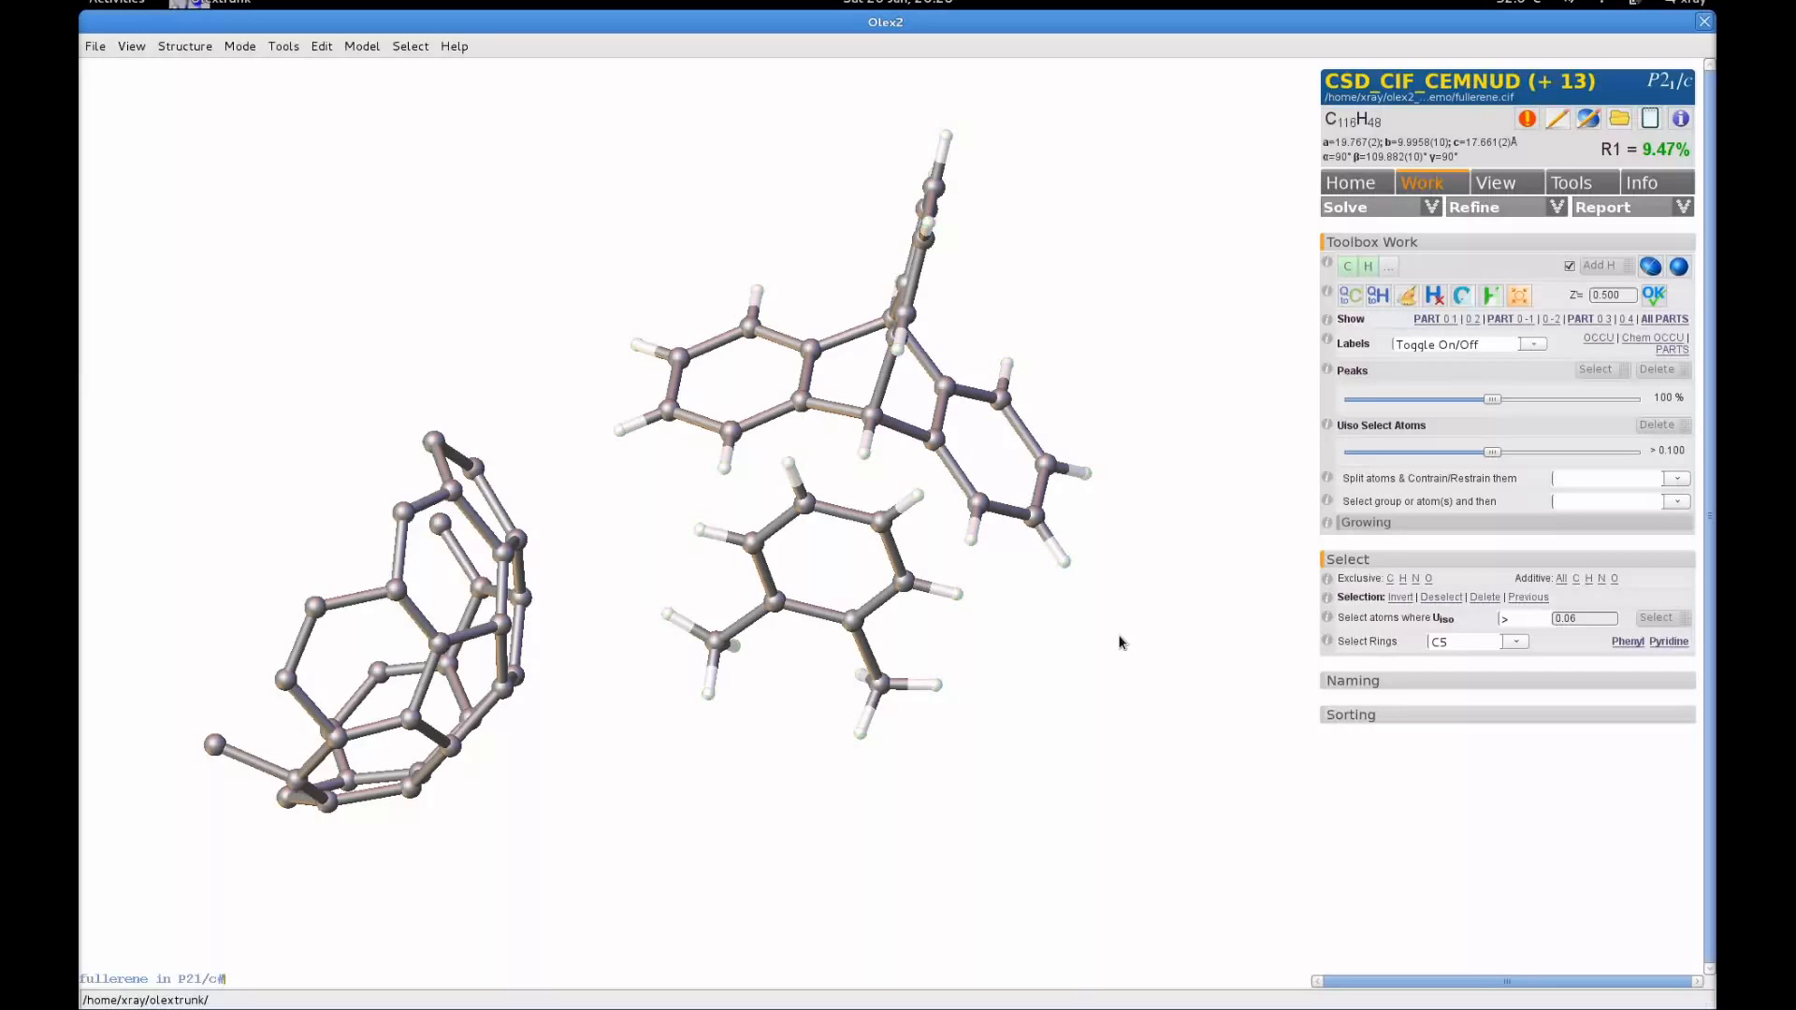
mouse_move(1595, 586)
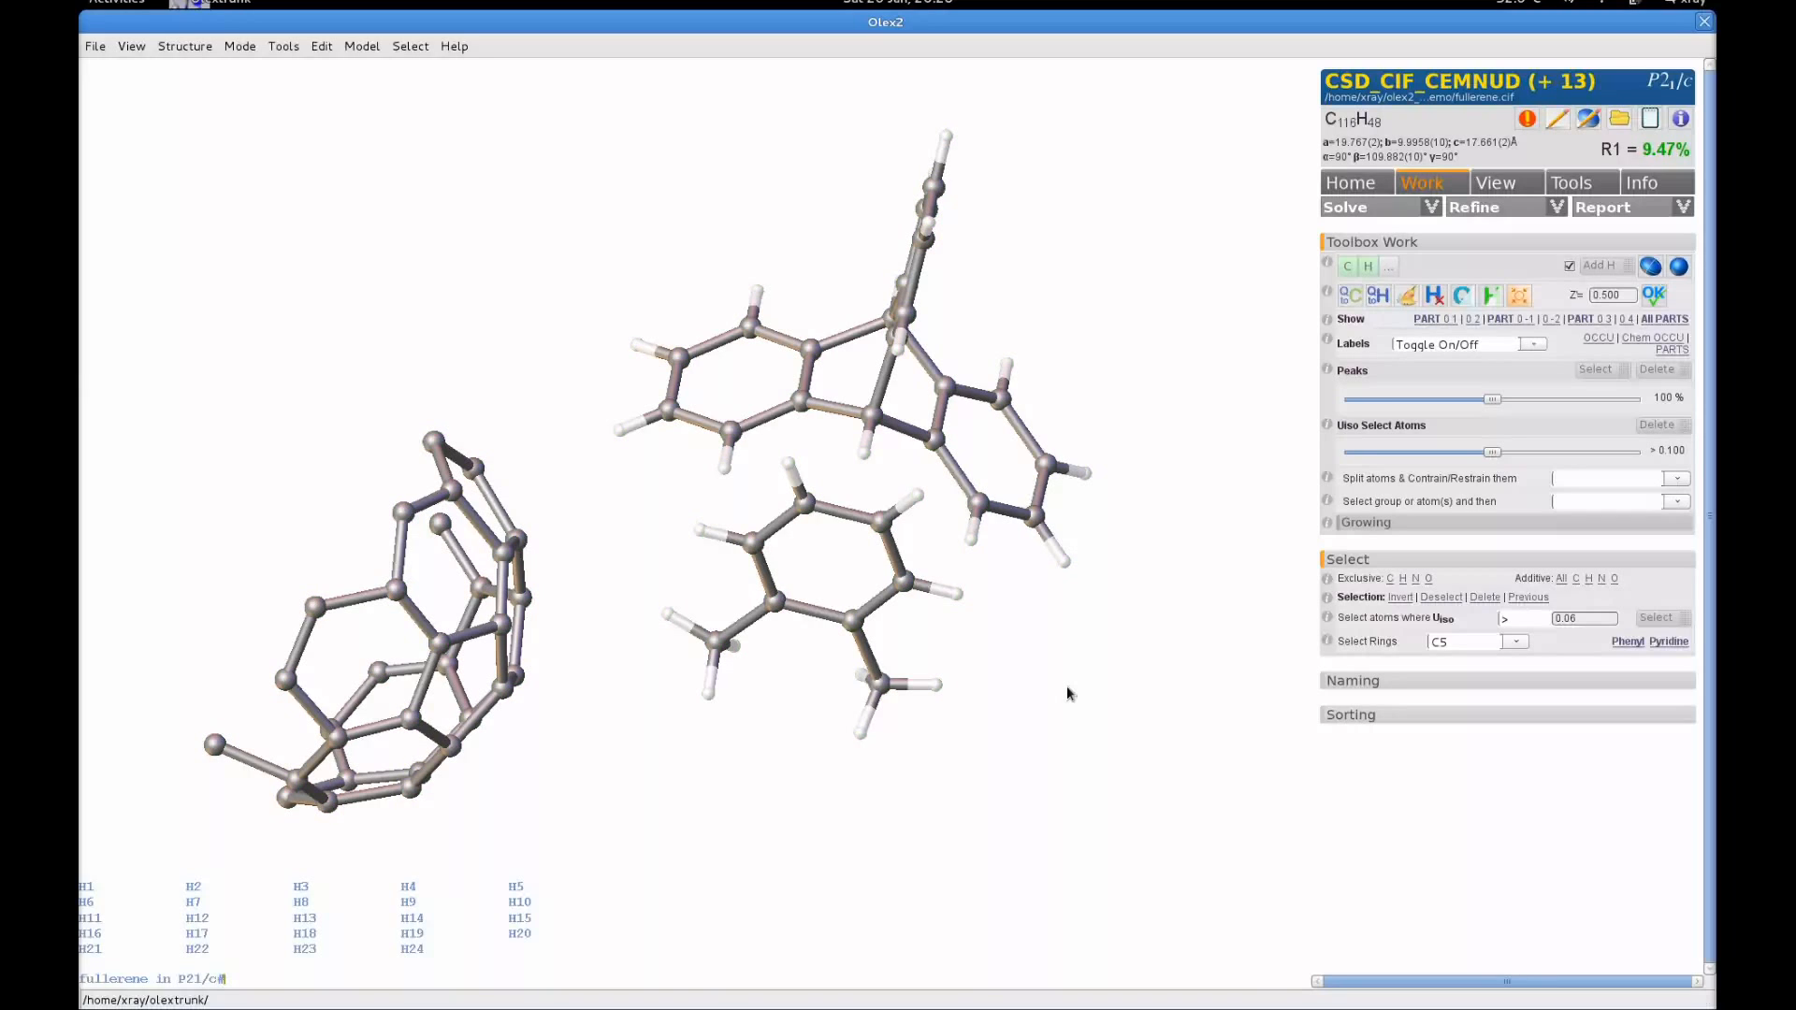
text(sel $C)
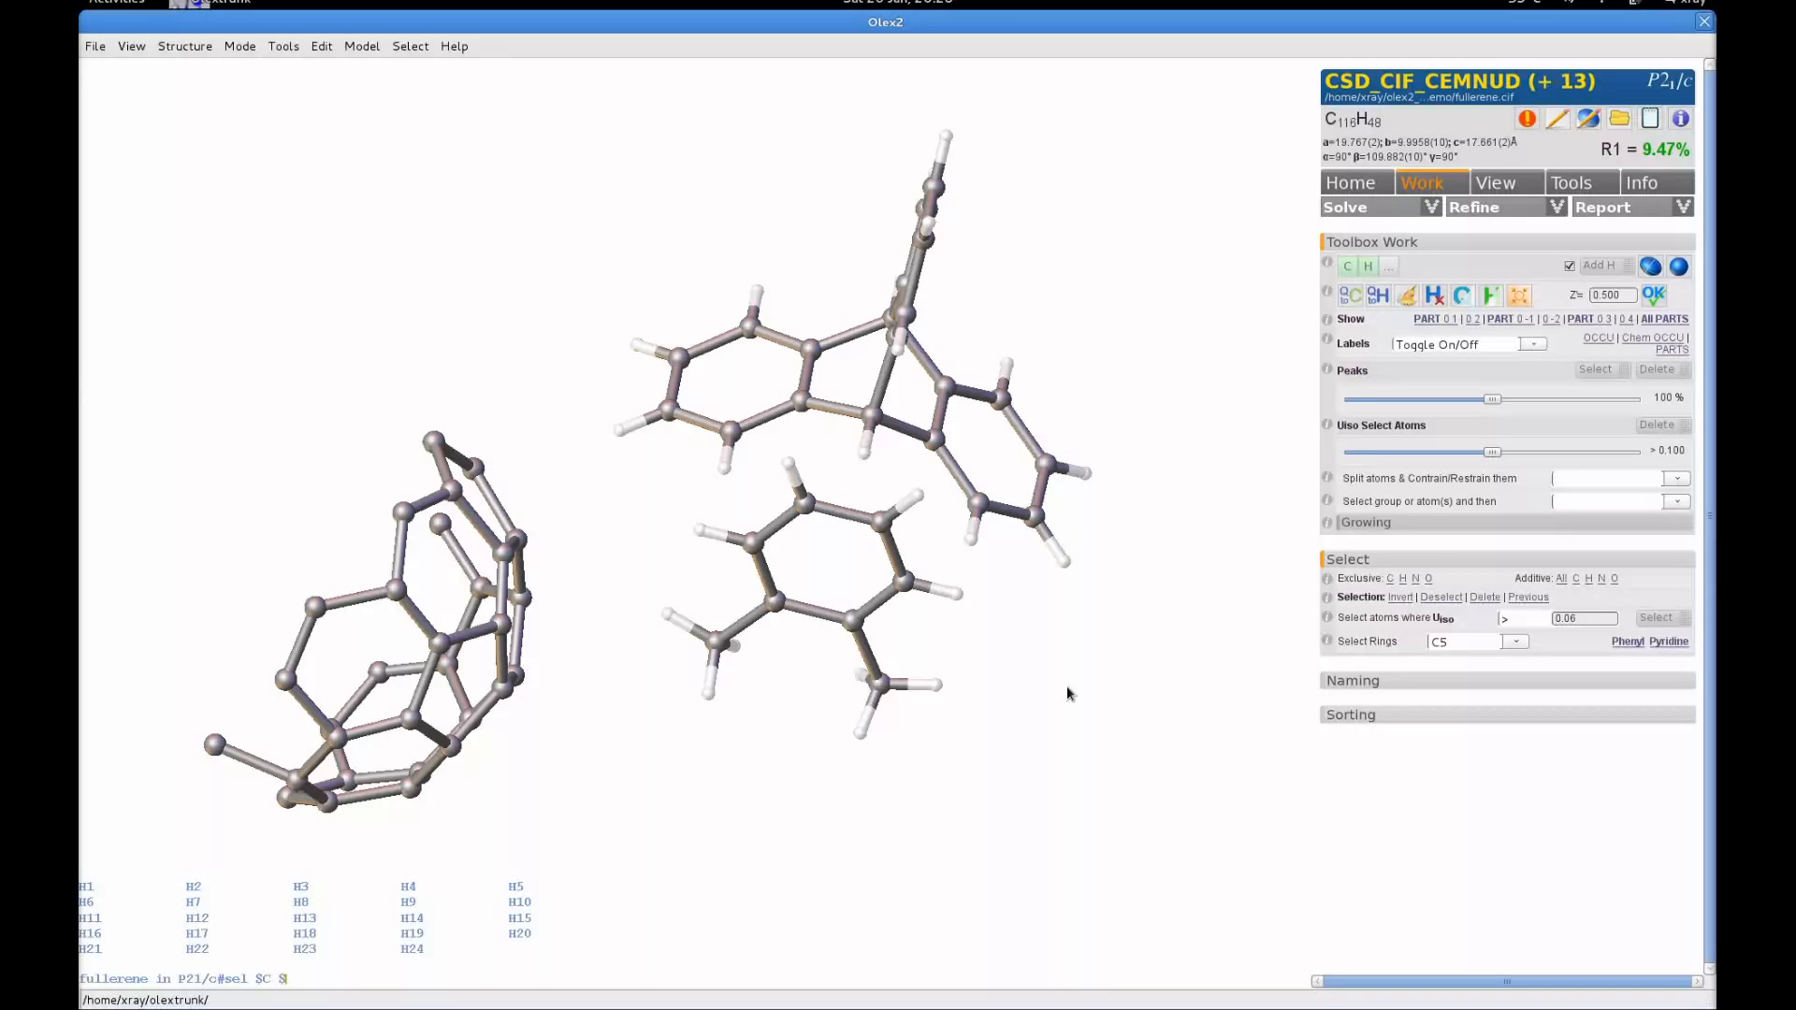
text($H)
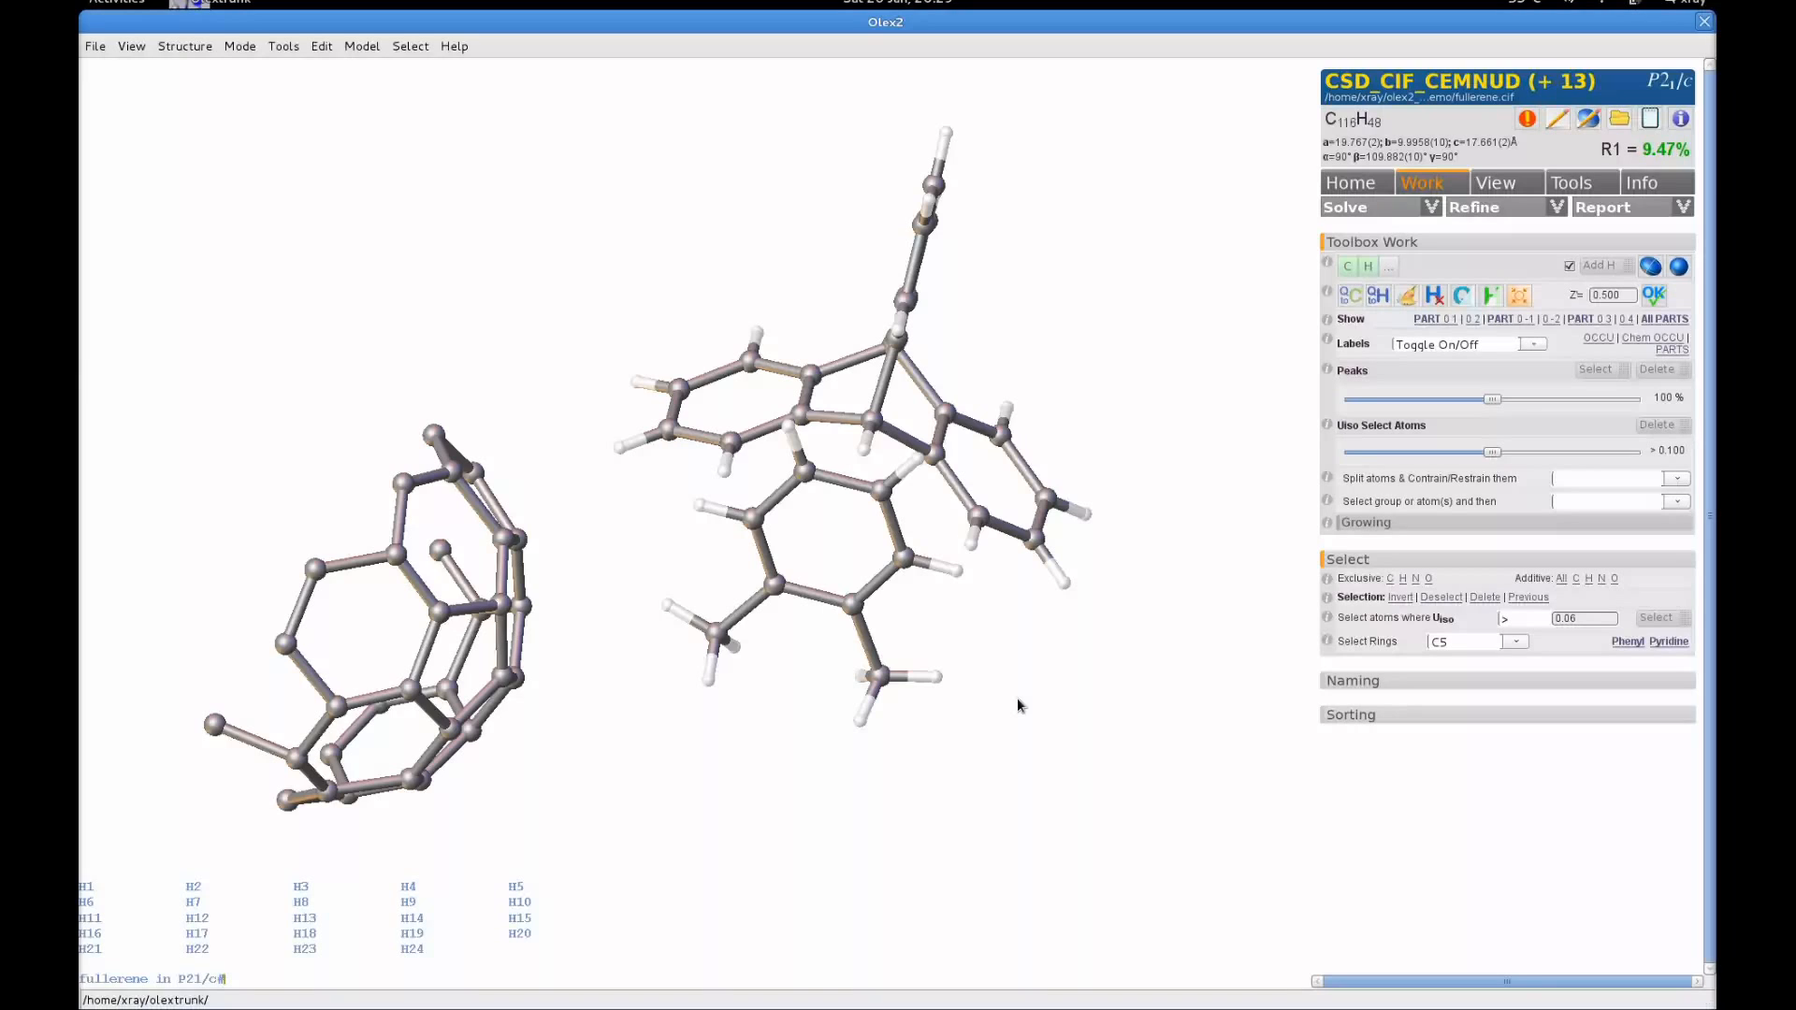
mouse_move(657, 821)
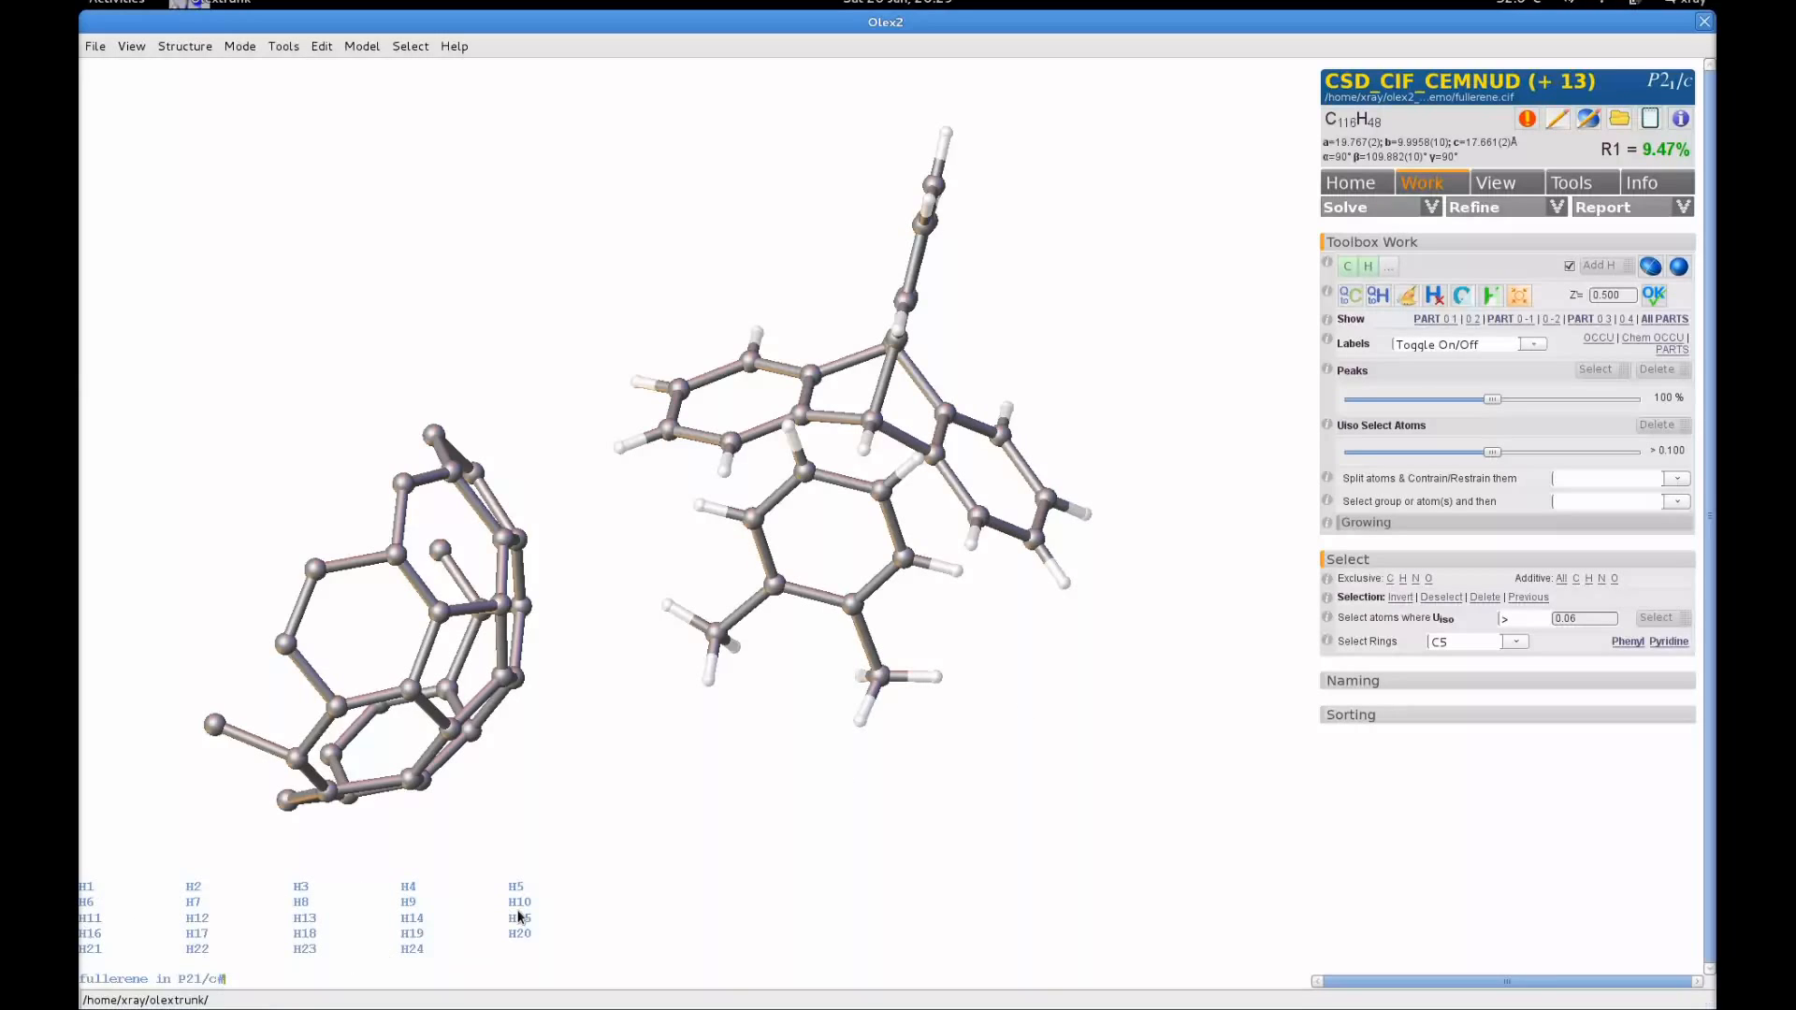
mouse_move(710, 639)
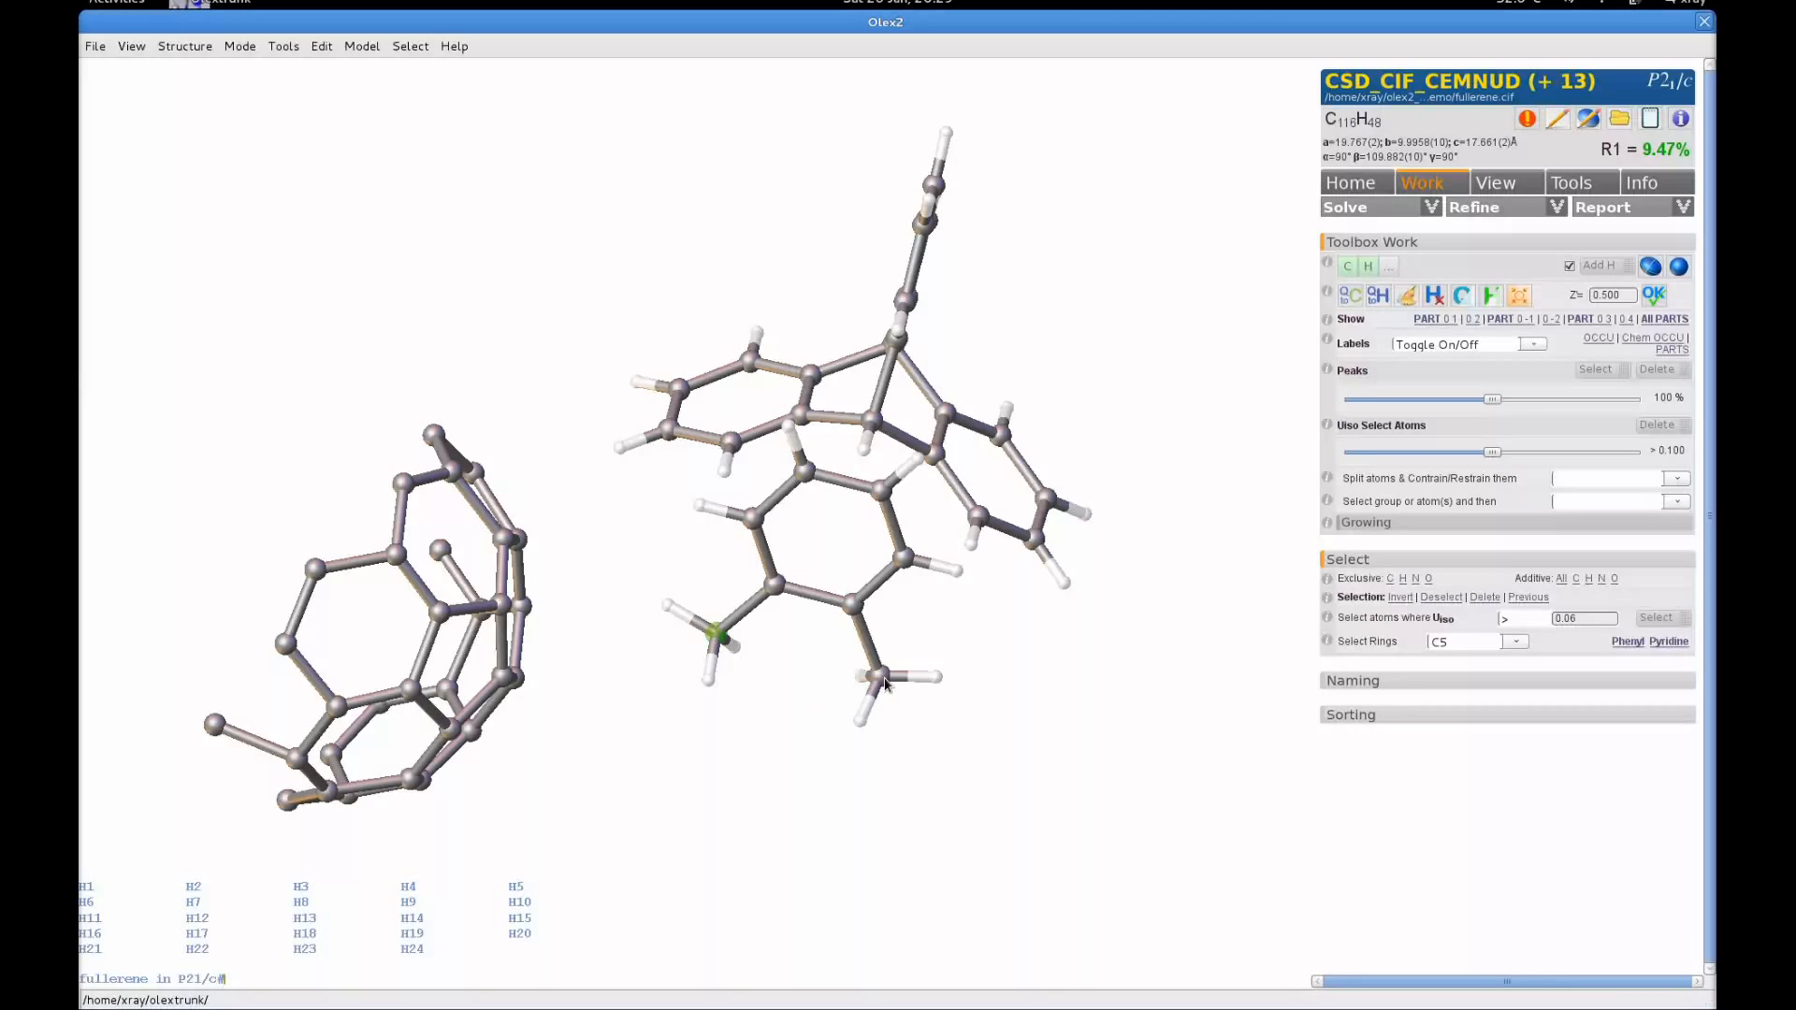
Pick the two methyl carbons C58 and C51 to report their 2.97(1) Å distance.
click(888, 675)
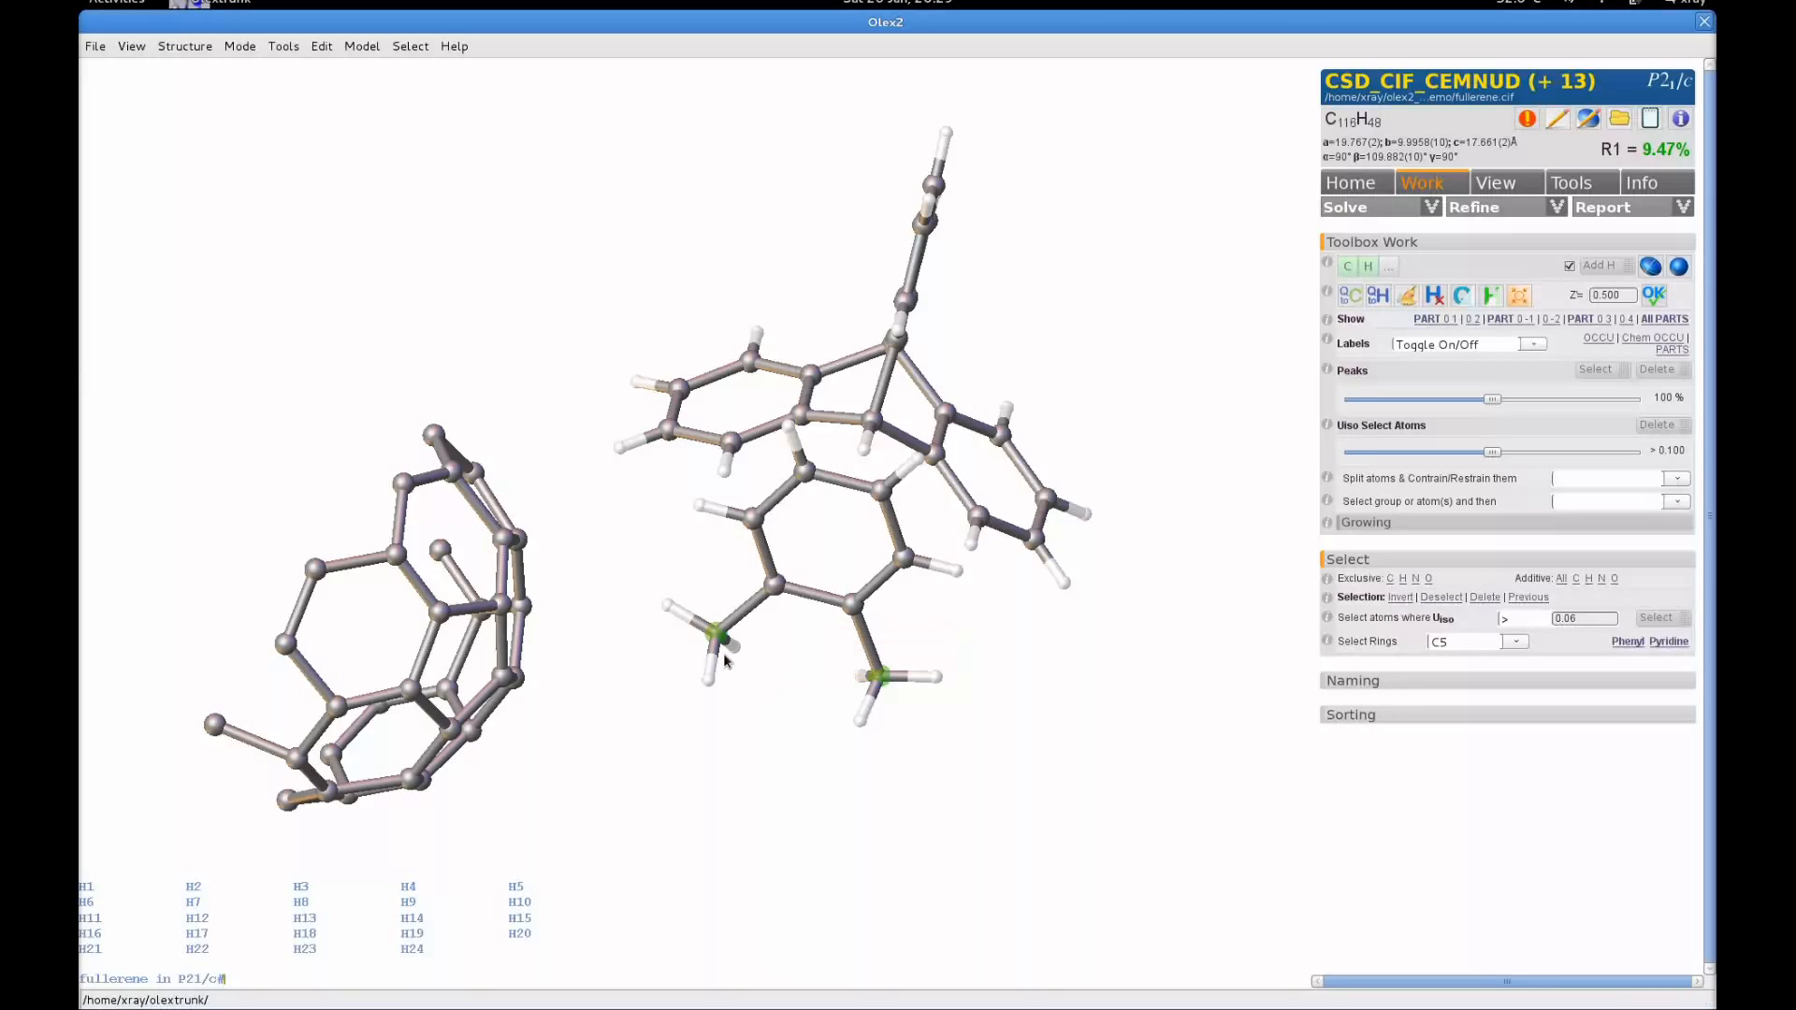
click(886, 676)
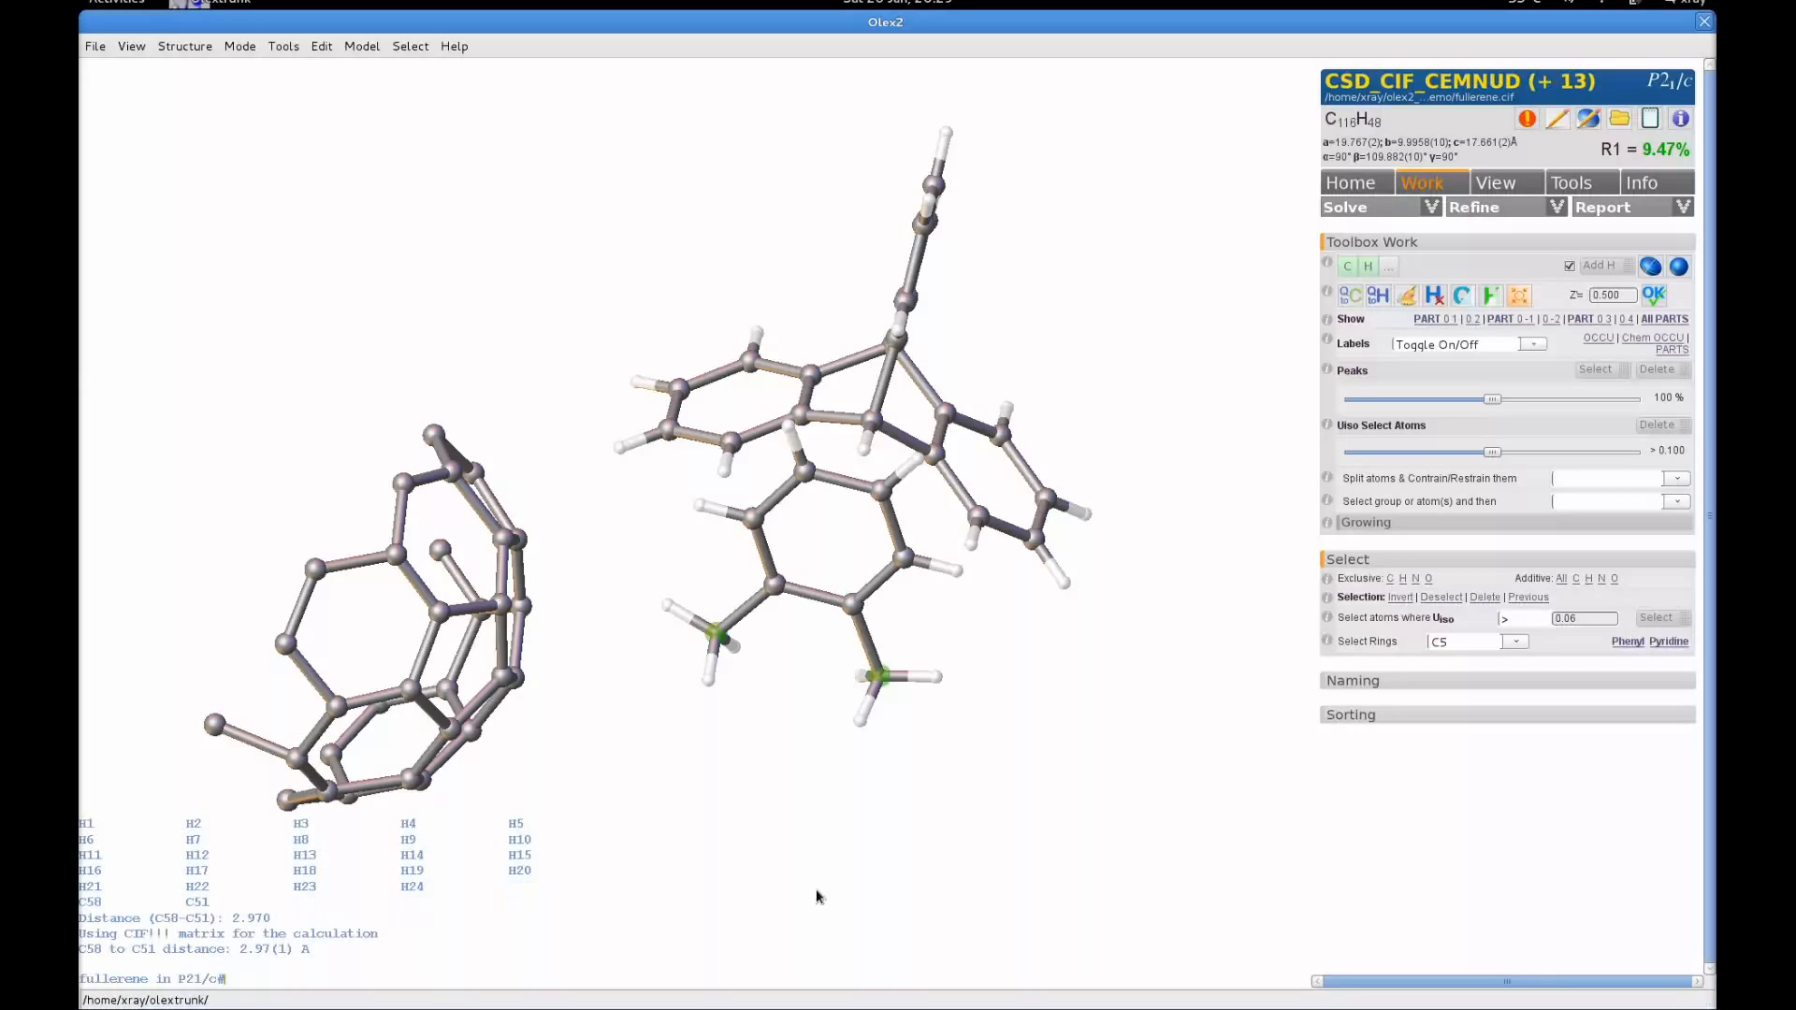
mouse_move(302, 956)
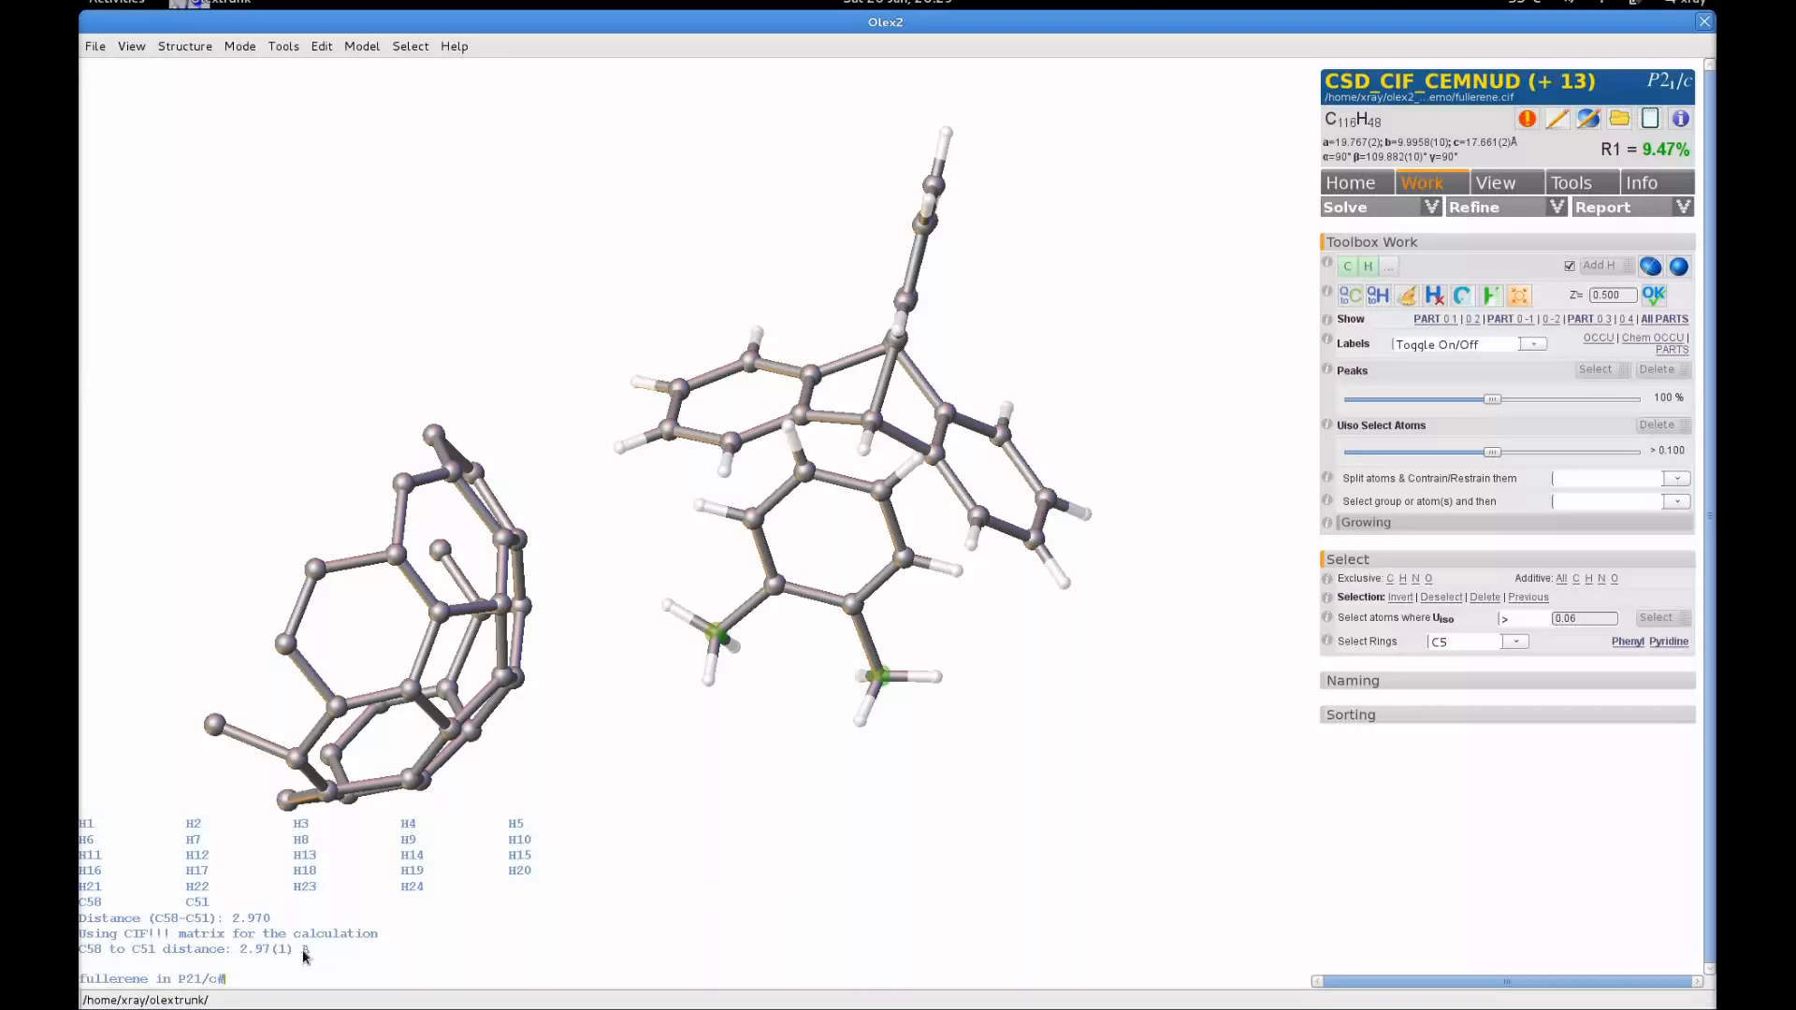